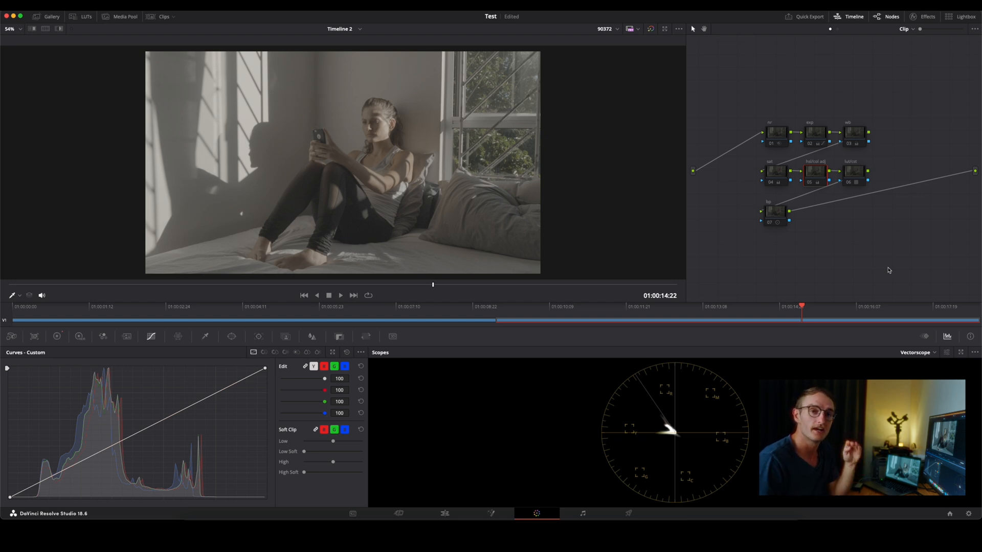
# - Edit the label on the first node of the tree
pyautogui.rightClick(776, 132)
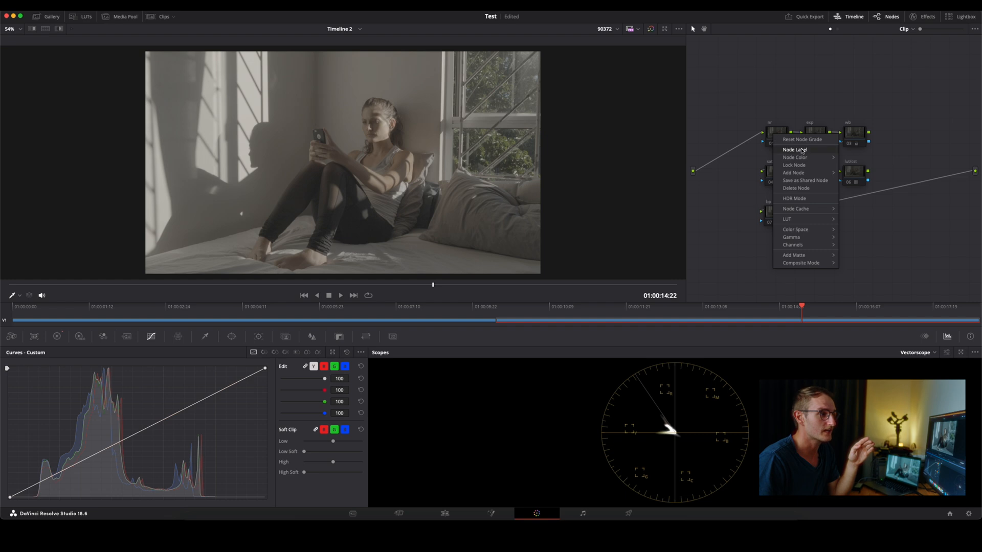
pyautogui.click(784, 122)
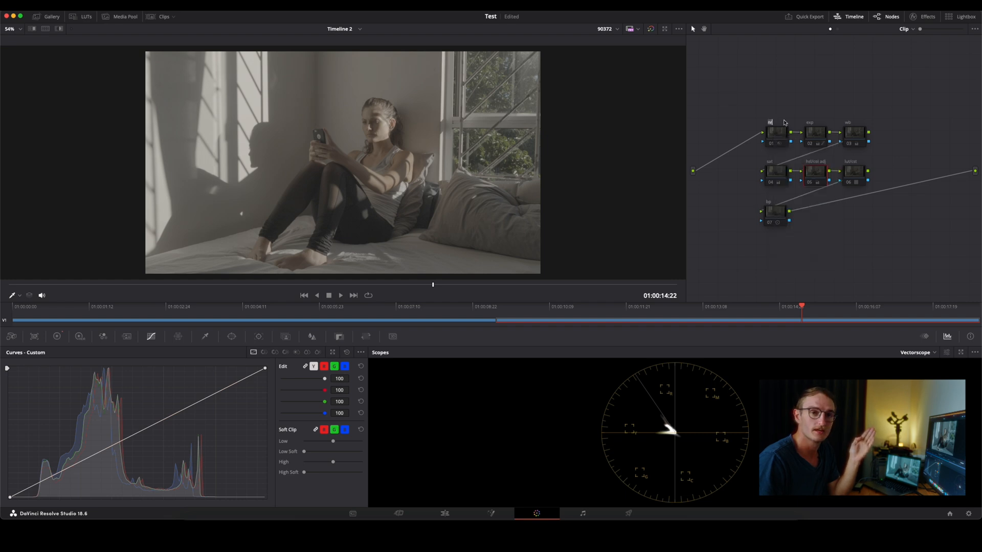
pyautogui.click(776, 132)
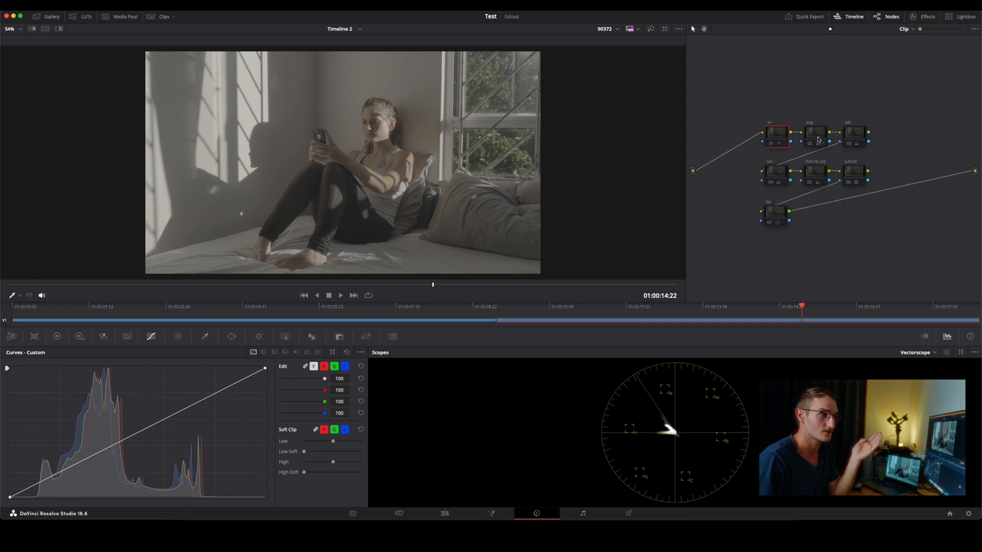
# - Point out the white balance node and the conversion node in the tree
pyautogui.click(854, 133)
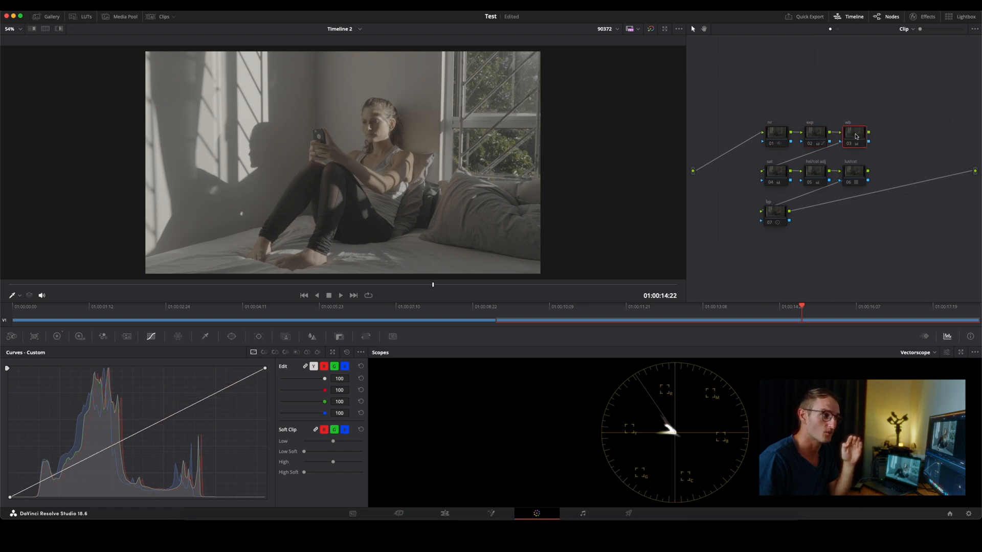
pyautogui.click(775, 174)
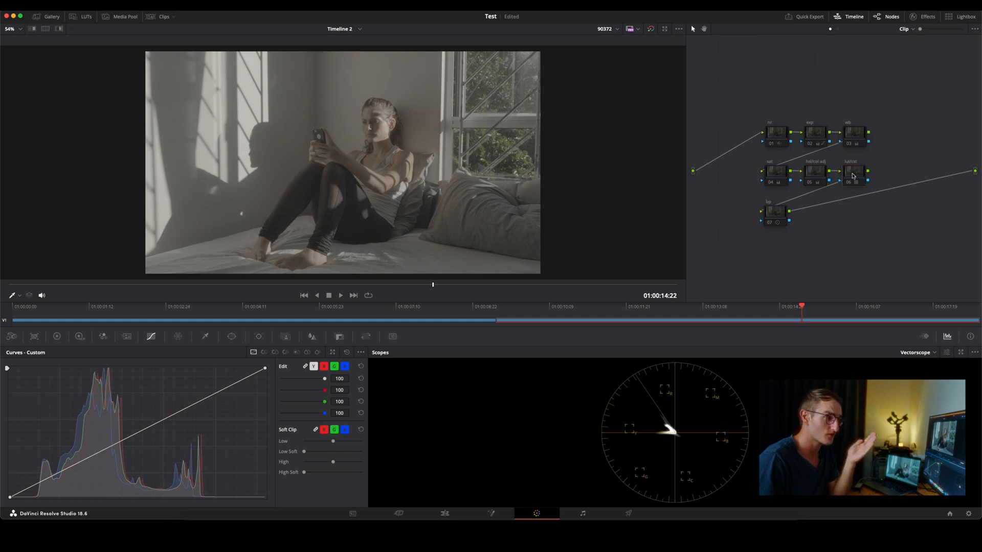
pyautogui.click(776, 213)
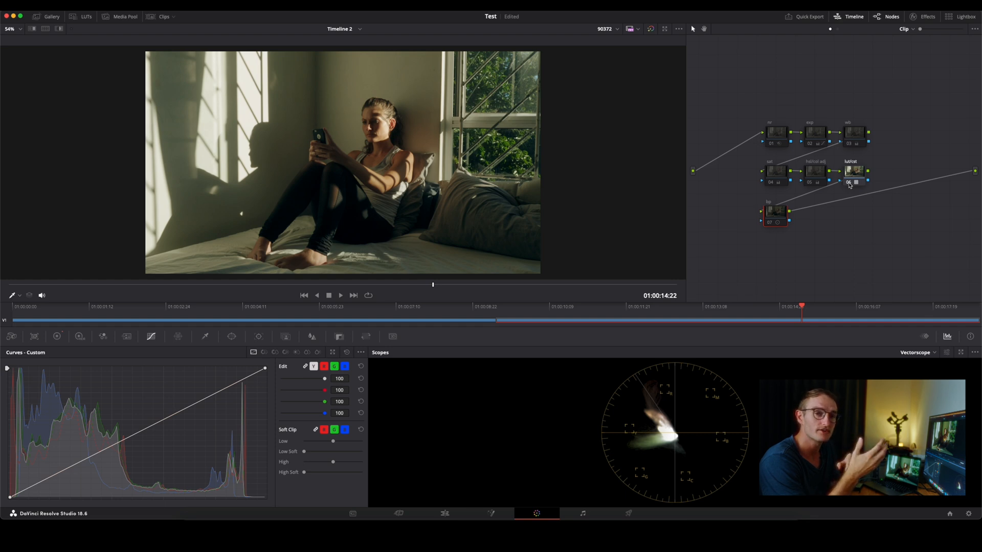
pyautogui.rightClick(853, 171)
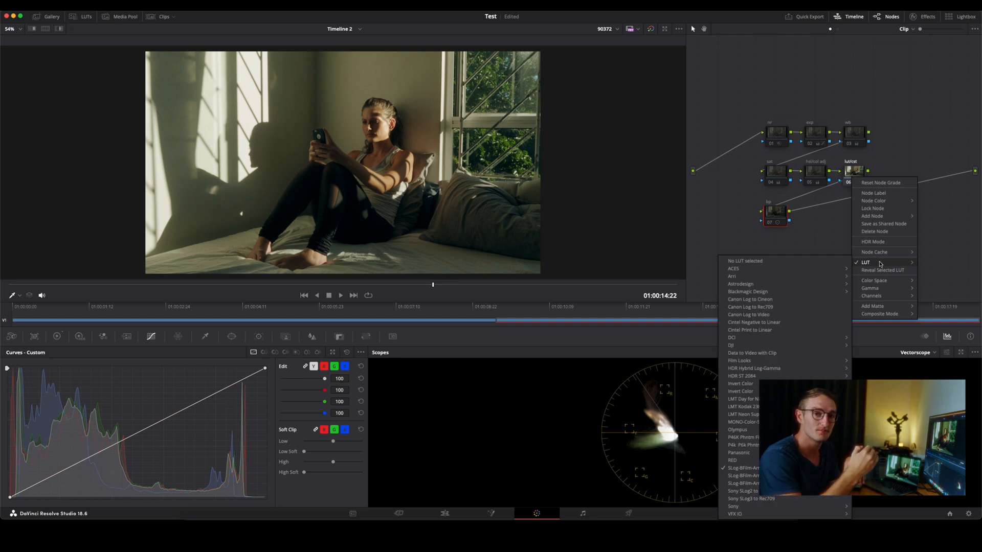
pyautogui.click(809, 245)
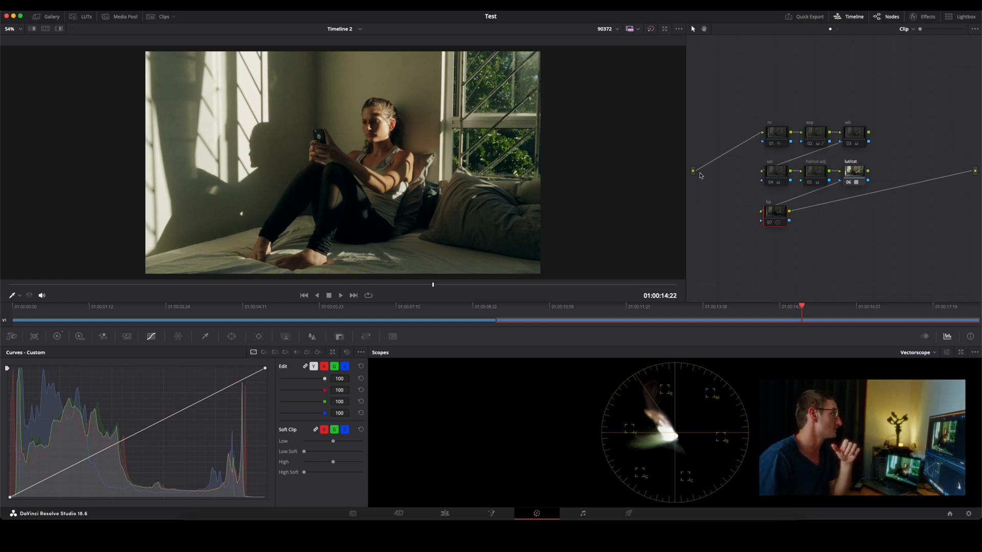
pyautogui.click(81, 16)
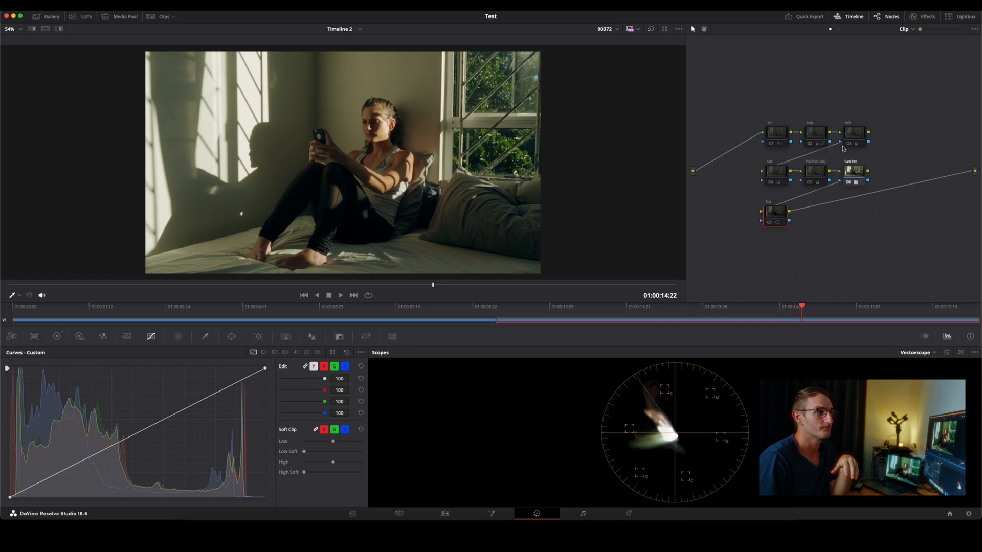
# - Open the Effects library to reach Color Space Transform
pyautogui.click(926, 17)
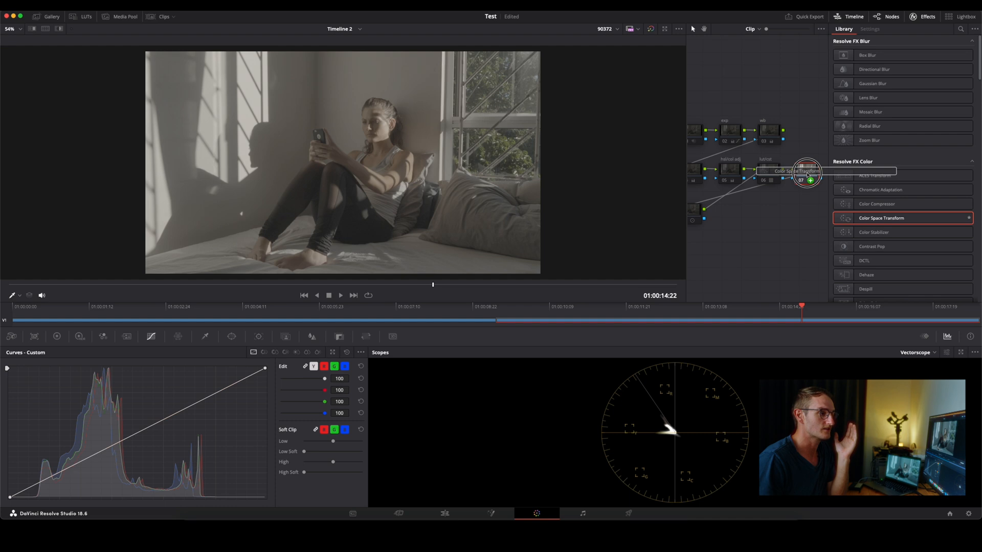
# - Apply Color Space Transform and set its input color space to Sony S-Gamut3.Cine
pyautogui.click(869, 28)
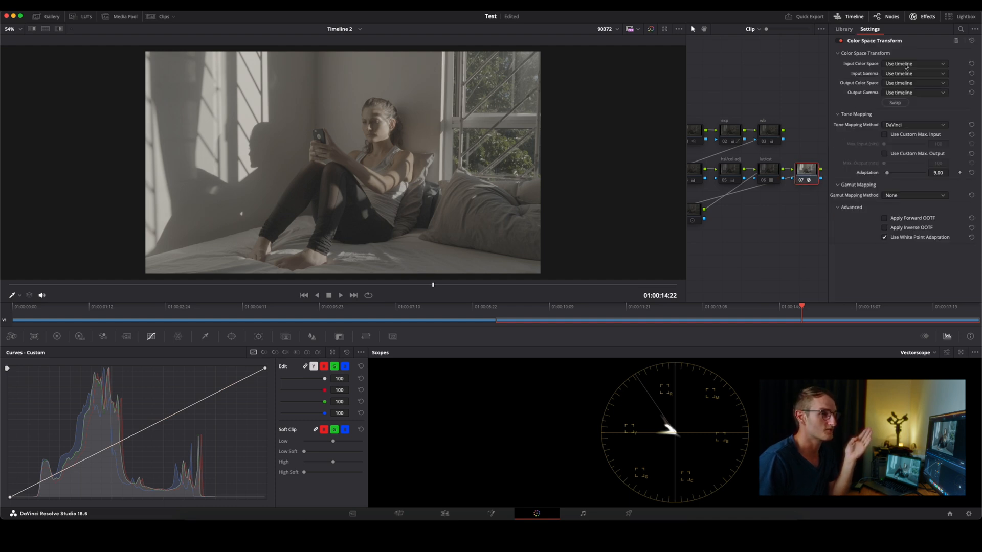
pyautogui.click(914, 73)
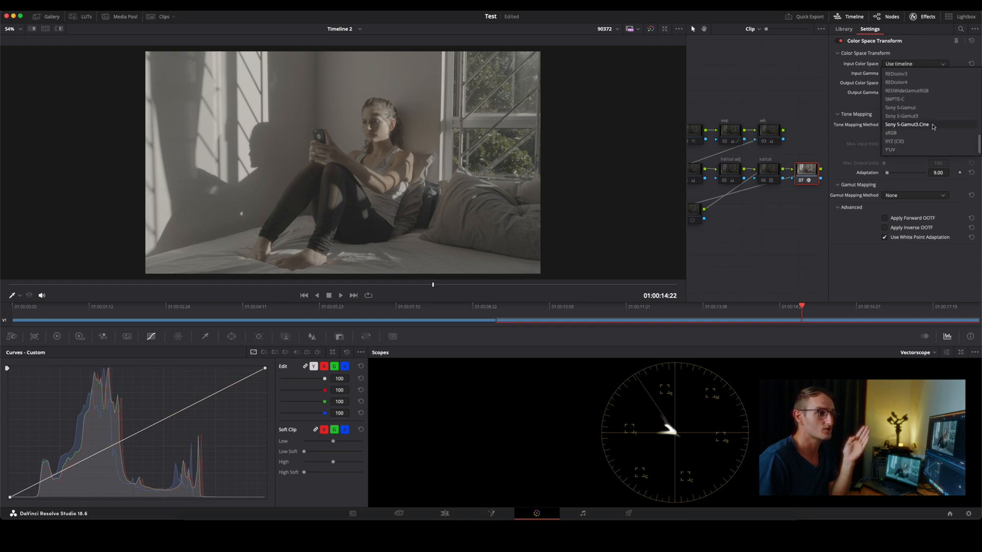
pyautogui.click(906, 124)
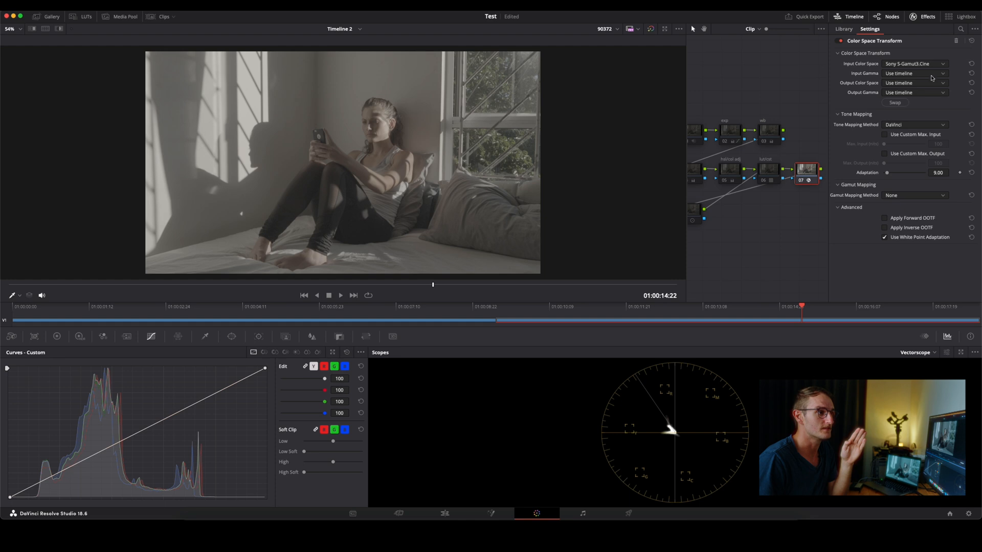
pyautogui.click(914, 73)
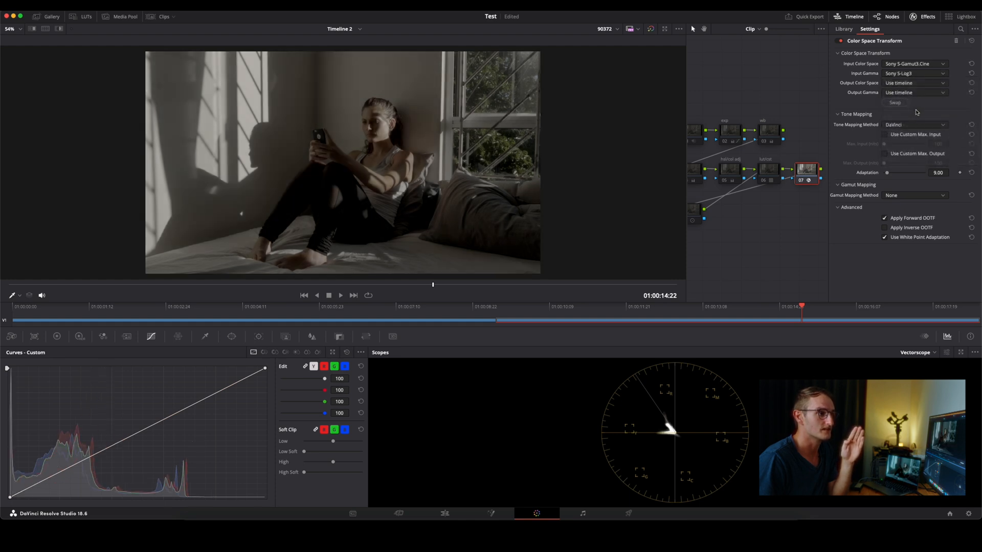
# - Set the output color space to Rec.709, keeping S-Log3 as input gamma
pyautogui.click(915, 83)
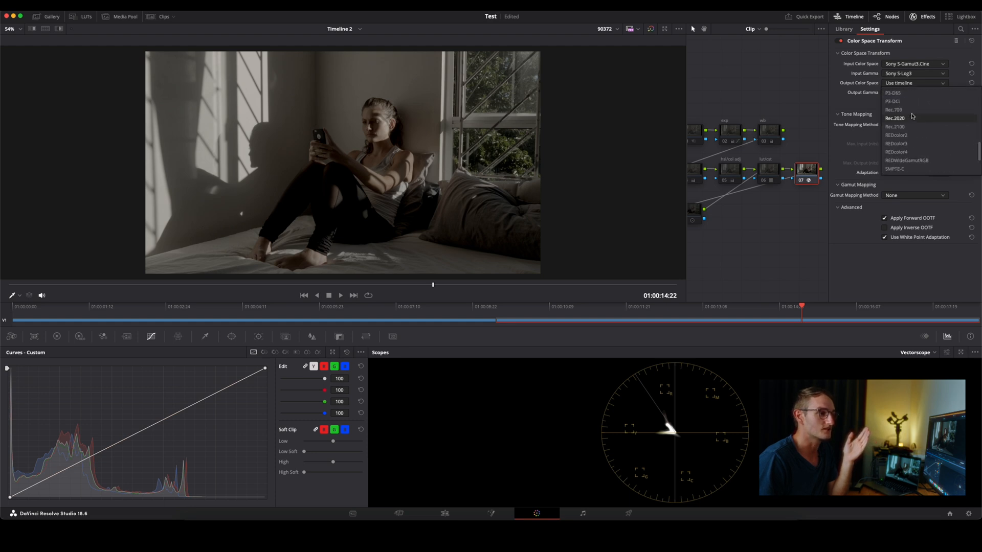
pyautogui.click(895, 118)
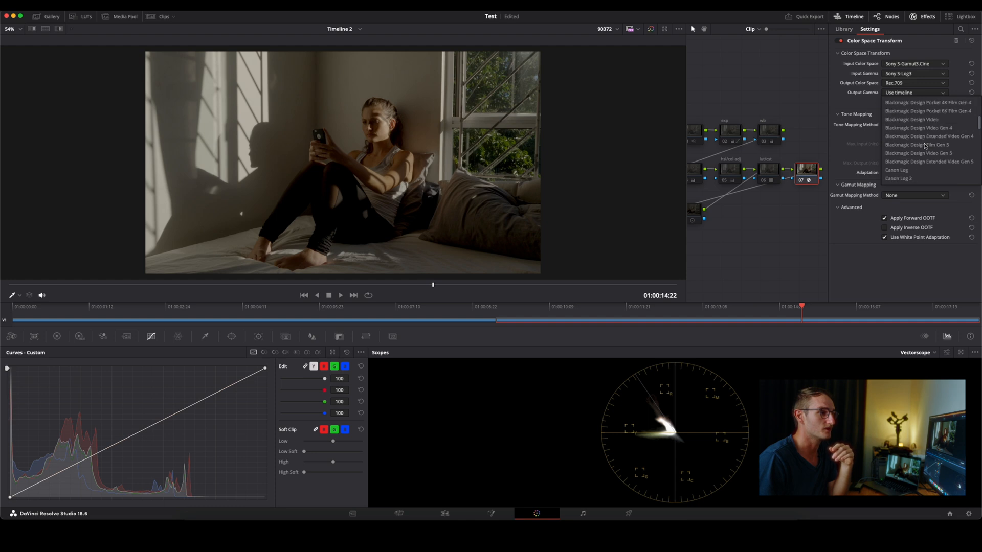
pyautogui.scroll(-3)
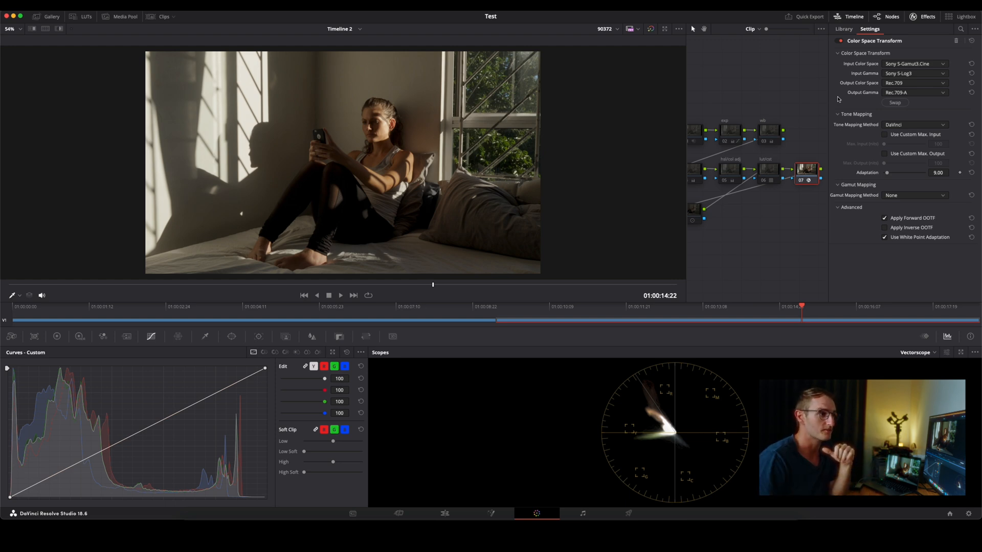
pyautogui.click(915, 64)
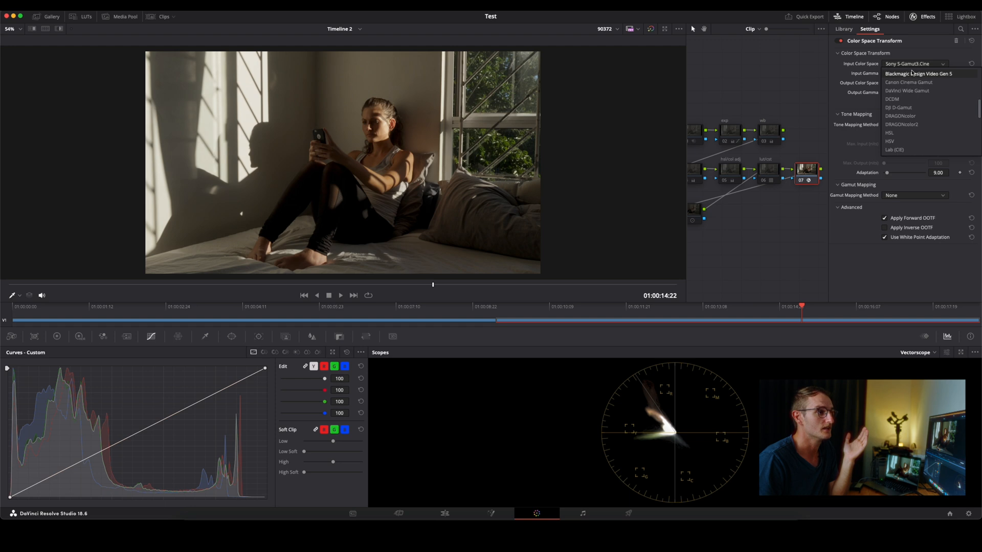
pyautogui.scroll(-3)
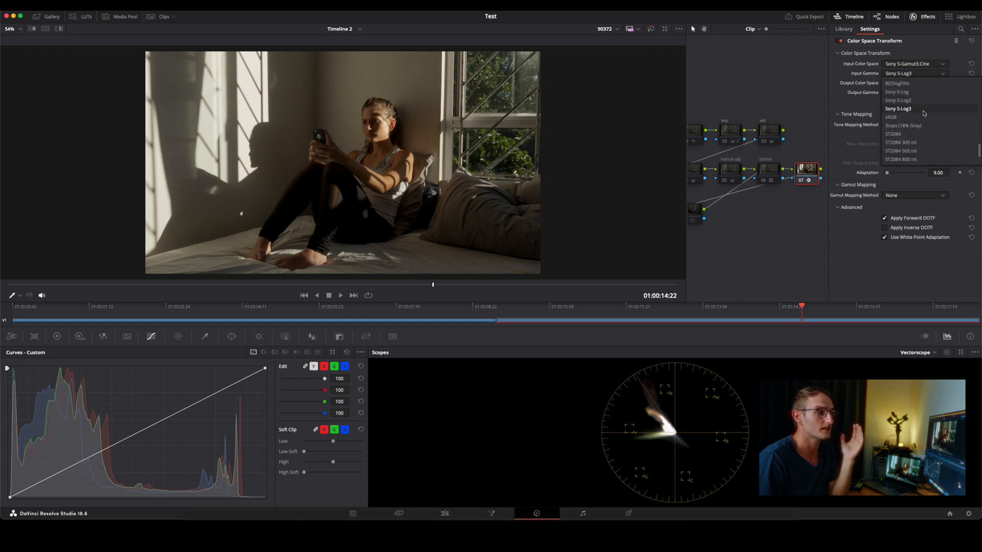
pyautogui.scroll(-3)
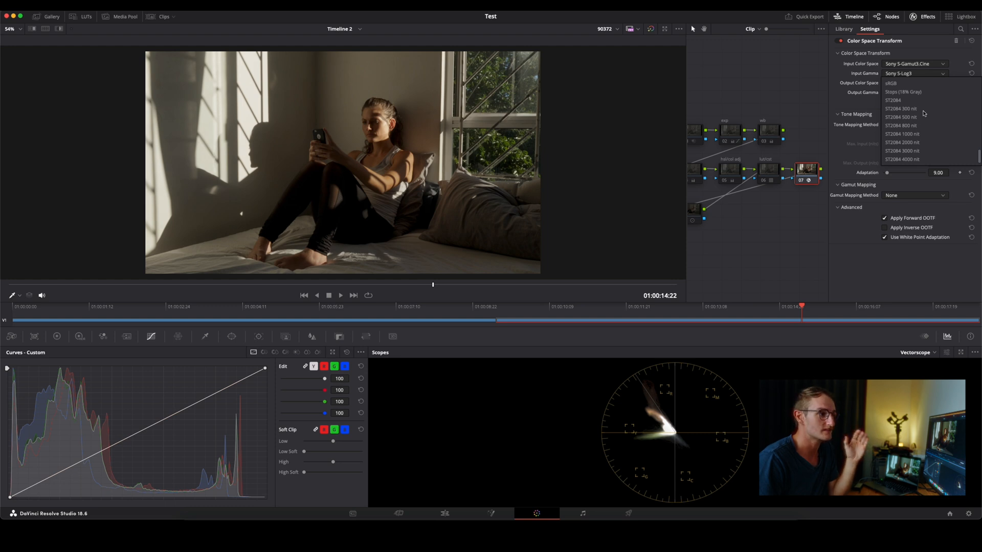
pyautogui.click(890, 83)
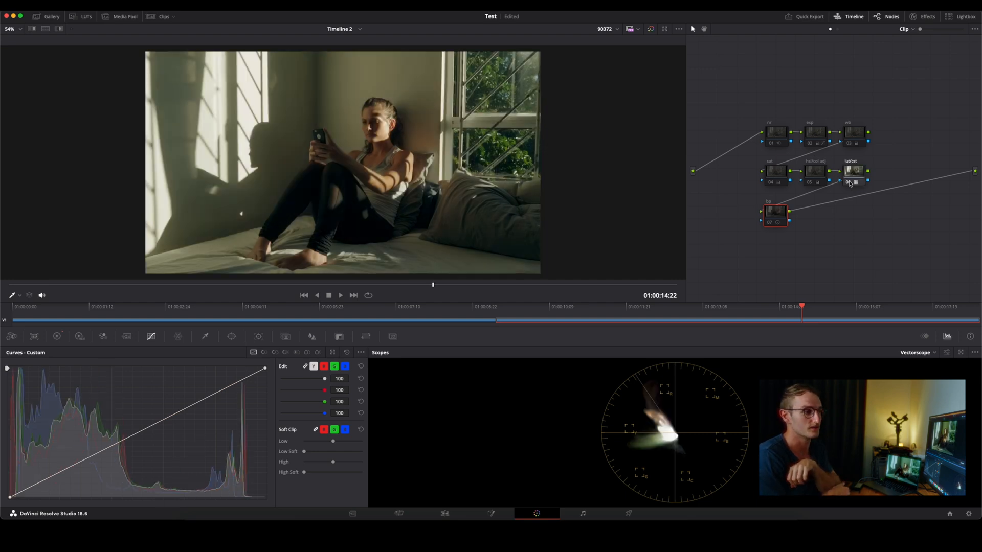
# - Select conversion node 06 to show its default primary wheels
pyautogui.click(853, 170)
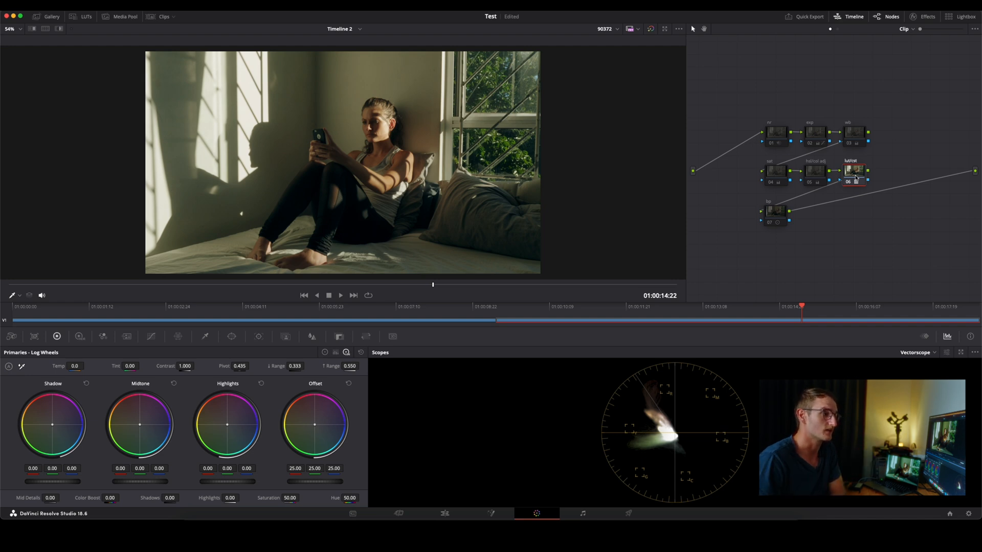
# - On the exposure node, set Shadows 48.50, Highlights -97.50 and shape the Custom curve
pyautogui.click(815, 132)
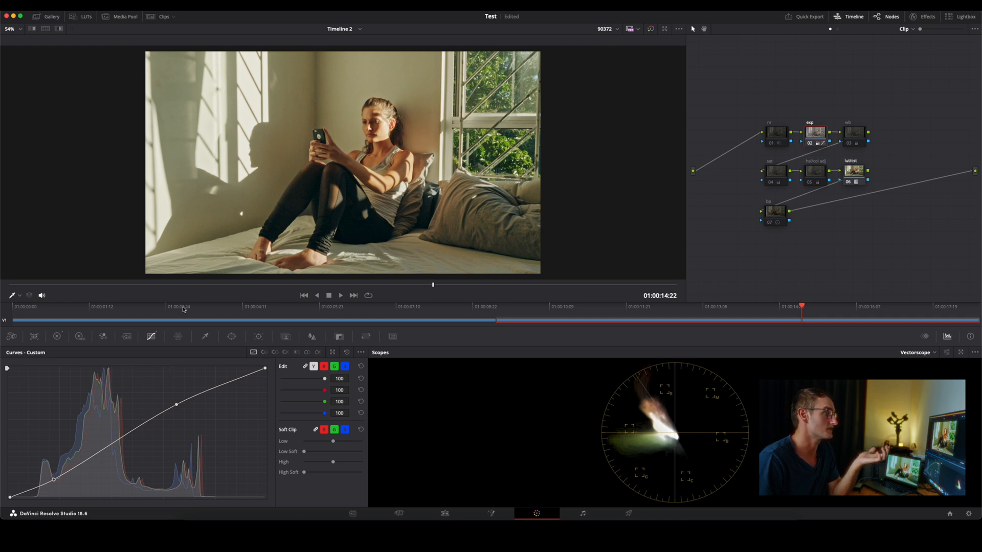
pyautogui.click(56, 337)
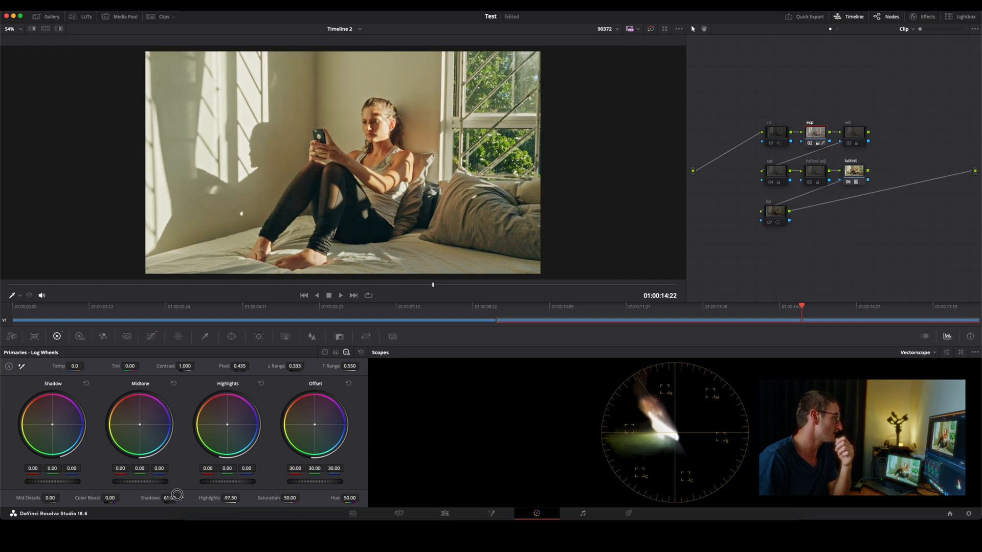
pyautogui.moveTo(176, 494); pyautogui.dragTo(167, 496)
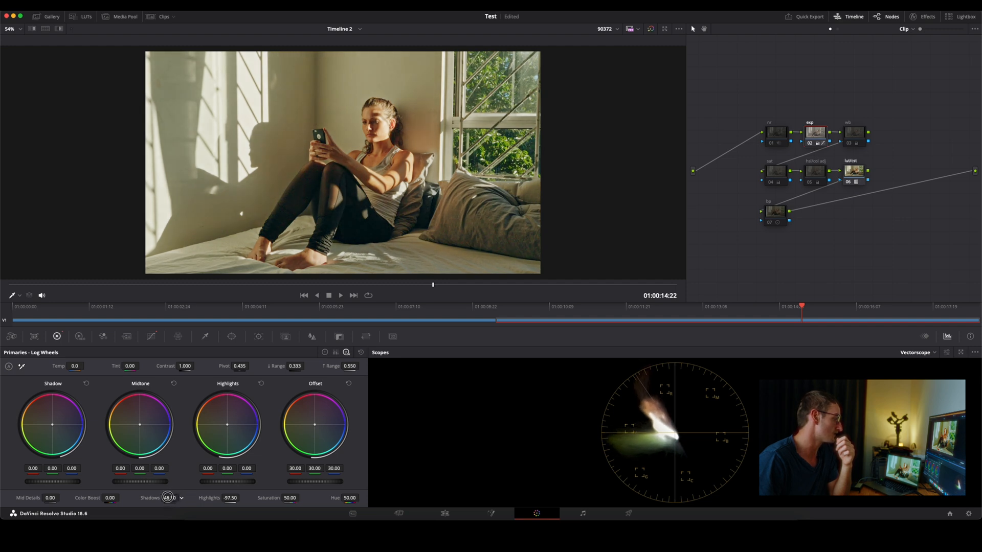
pyautogui.moveTo(167, 497); pyautogui.dragTo(235, 500)
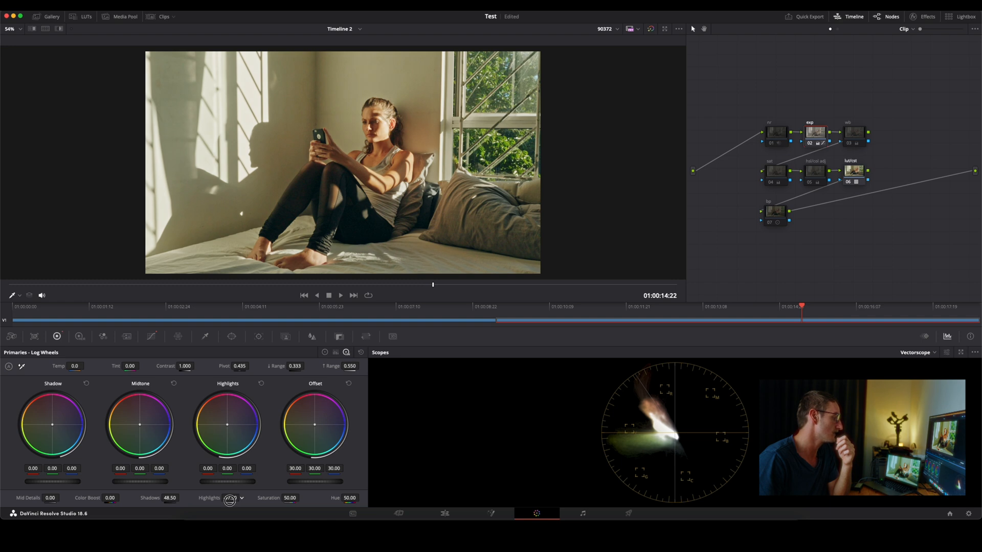
pyautogui.moveTo(238, 498); pyautogui.dragTo(213, 498)
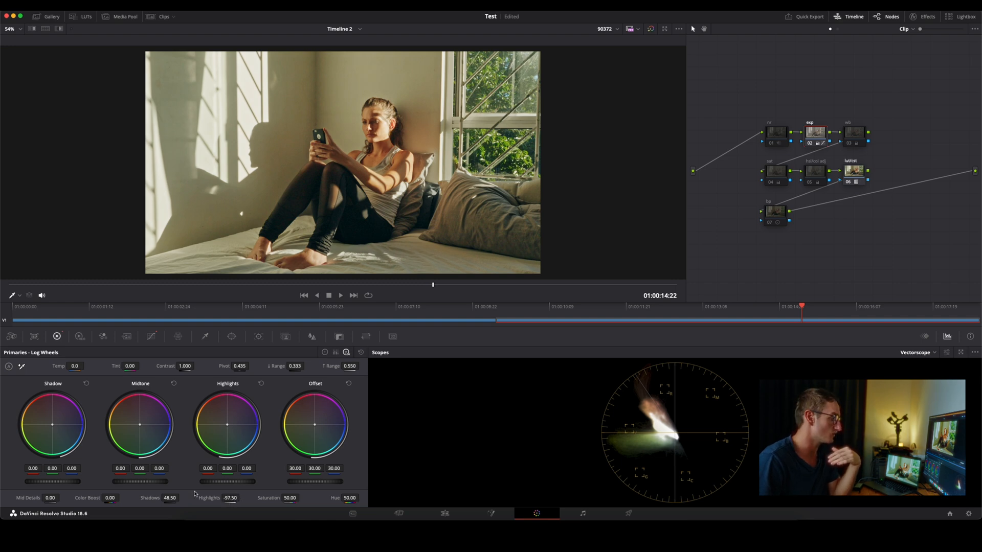
pyautogui.moveTo(229, 494)
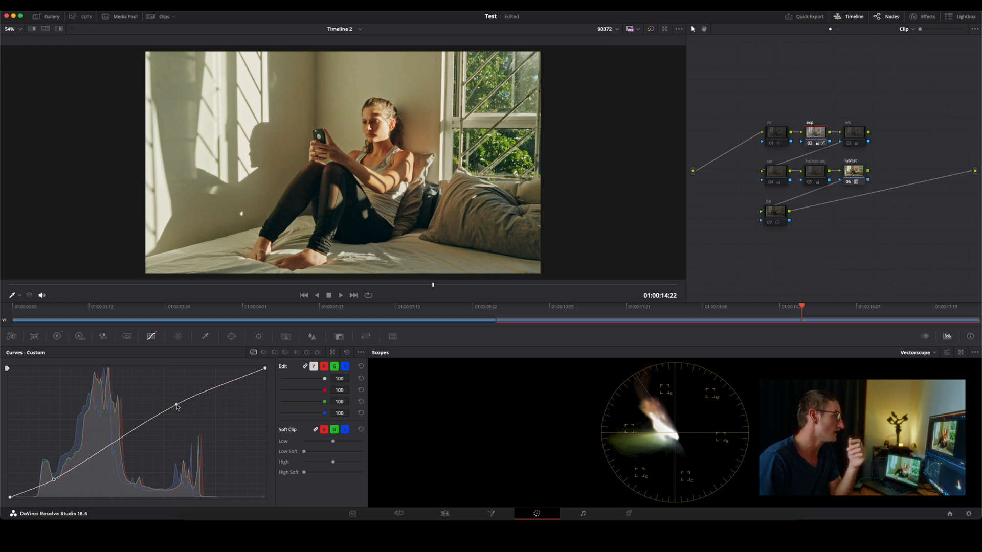
pyautogui.moveTo(176, 405); pyautogui.dragTo(176, 402)
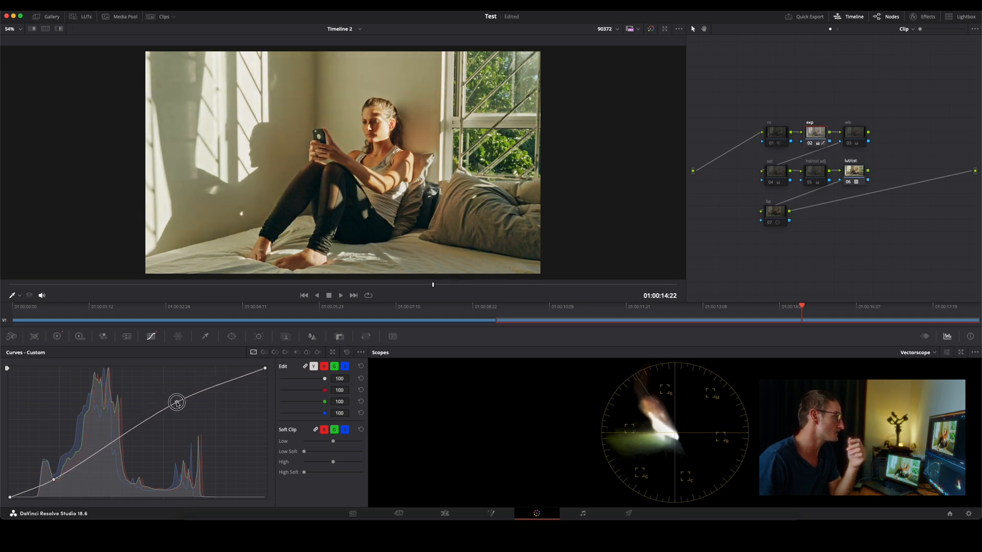
pyautogui.moveTo(176, 403); pyautogui.dragTo(54, 477)
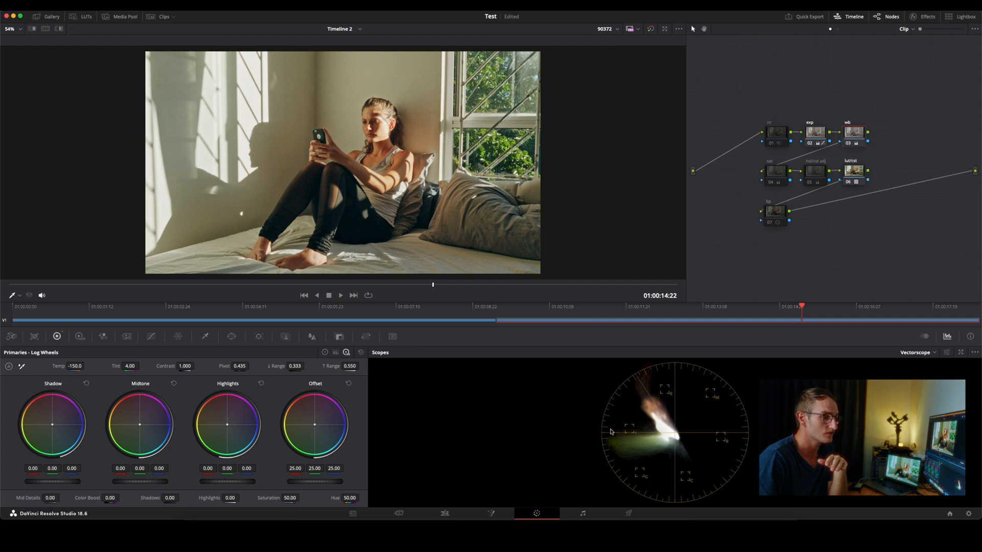
# - Raise the white-balance node's Tint to 5 with Temp held at -150
pyautogui.click(917, 352)
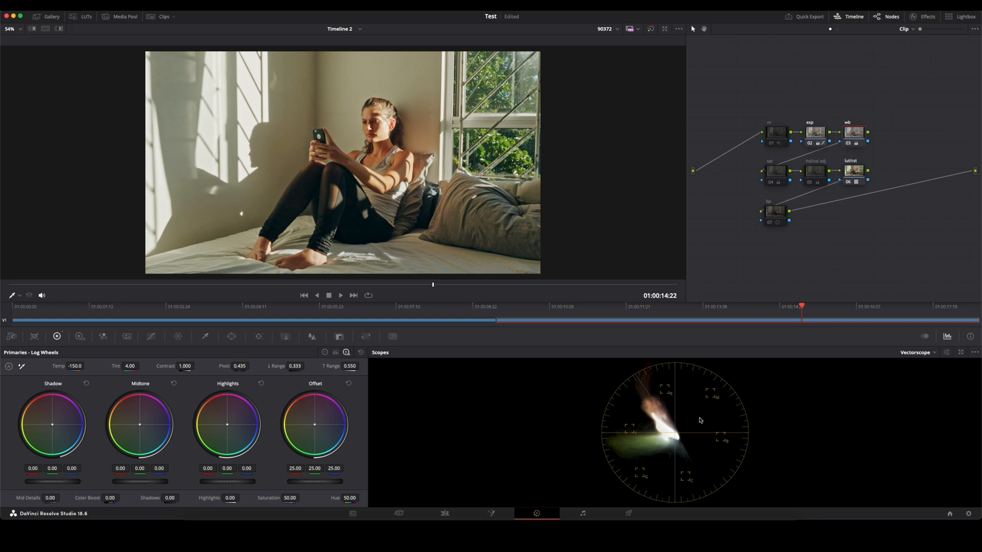
pyautogui.moveTo(711, 467)
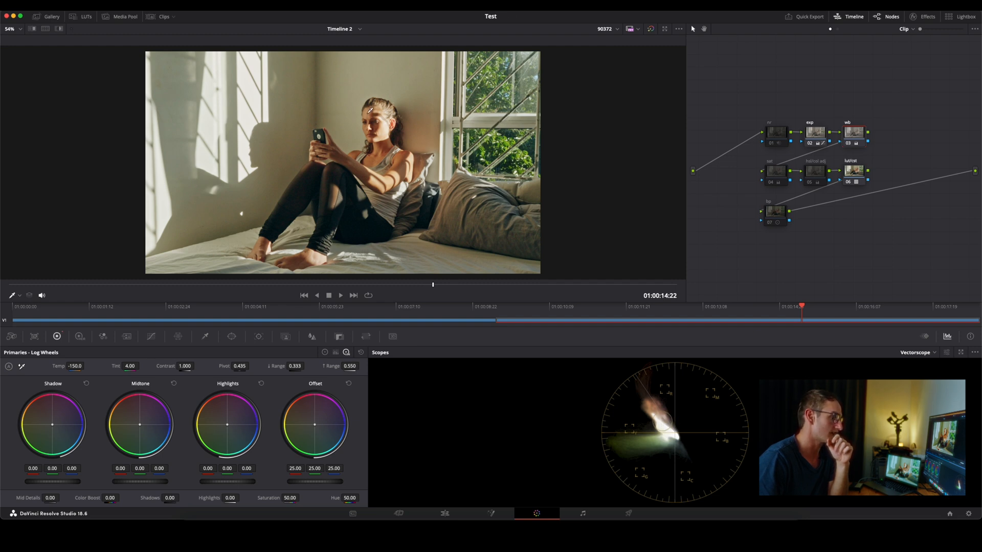
pyautogui.moveTo(129, 366); pyautogui.dragTo(134, 365)
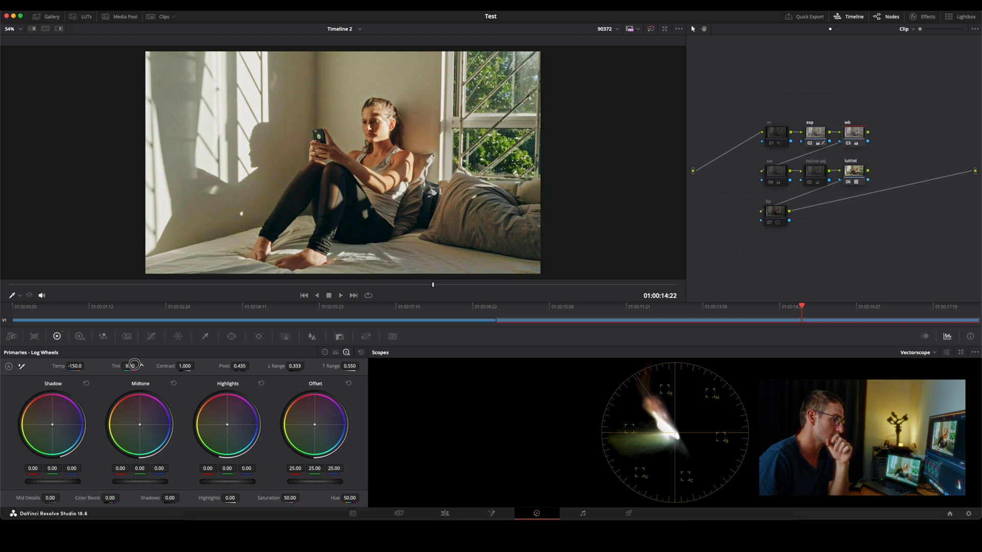
pyautogui.moveTo(133, 364); pyautogui.dragTo(133, 365)
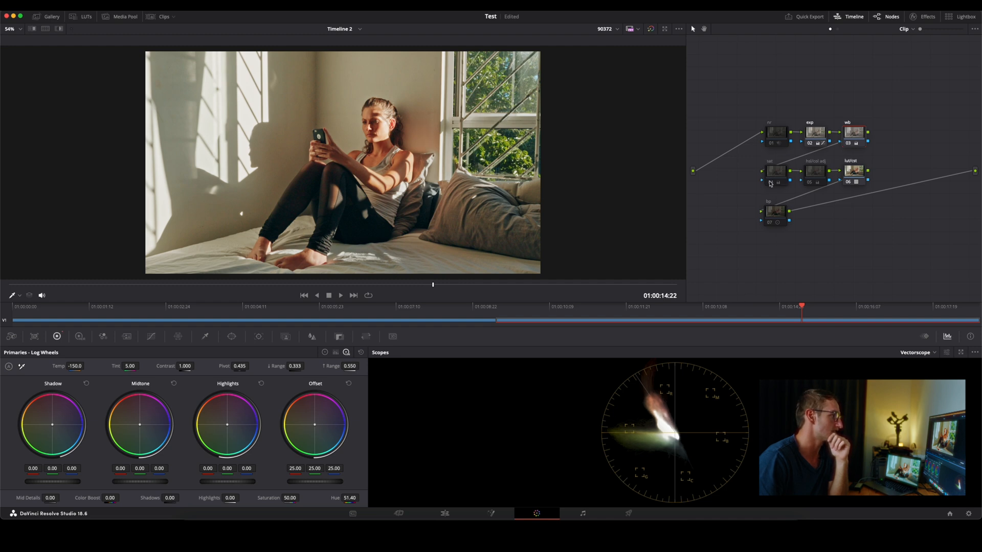
# - Set the sat node's color space and lift its Gain to 1.06
pyautogui.click(775, 171)
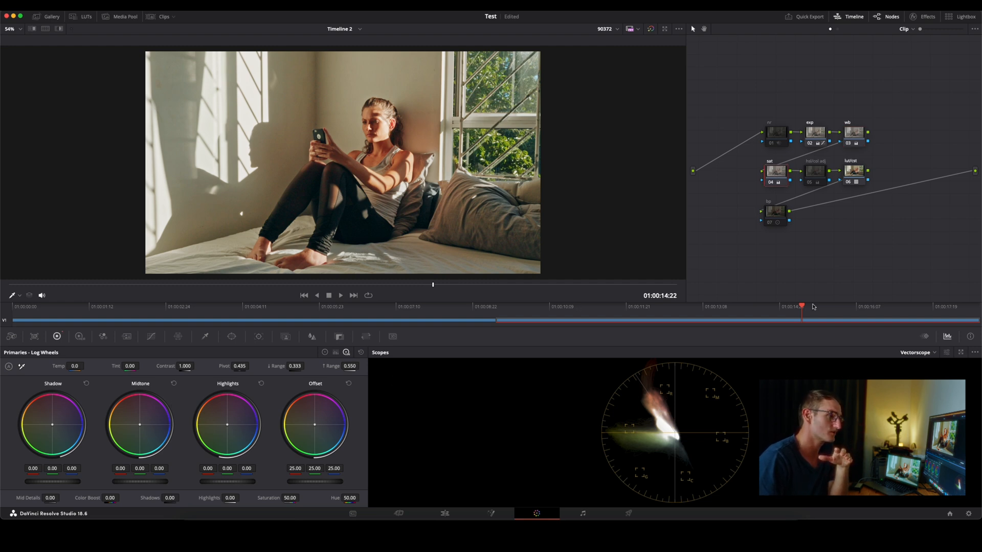
pyautogui.rightClick(775, 171)
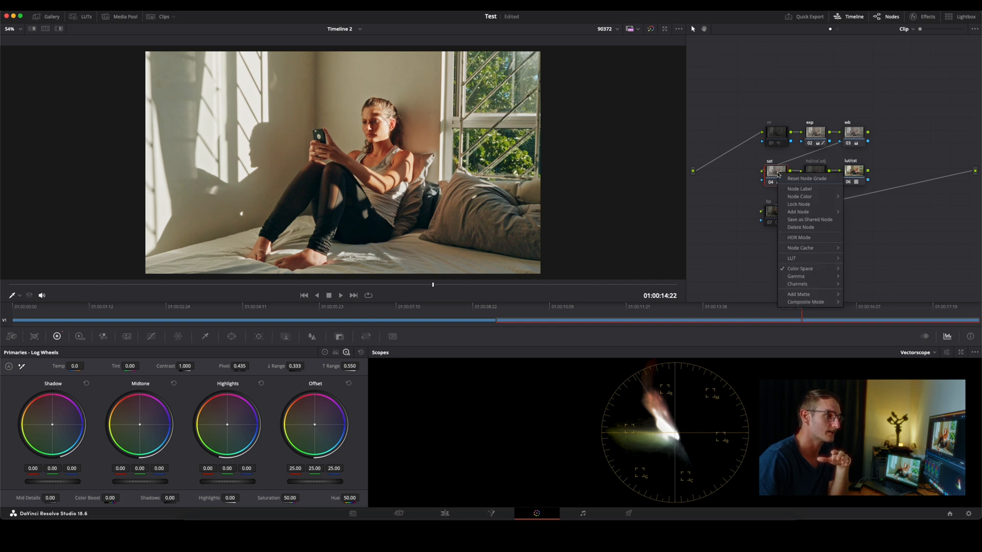
pyautogui.click(800, 269)
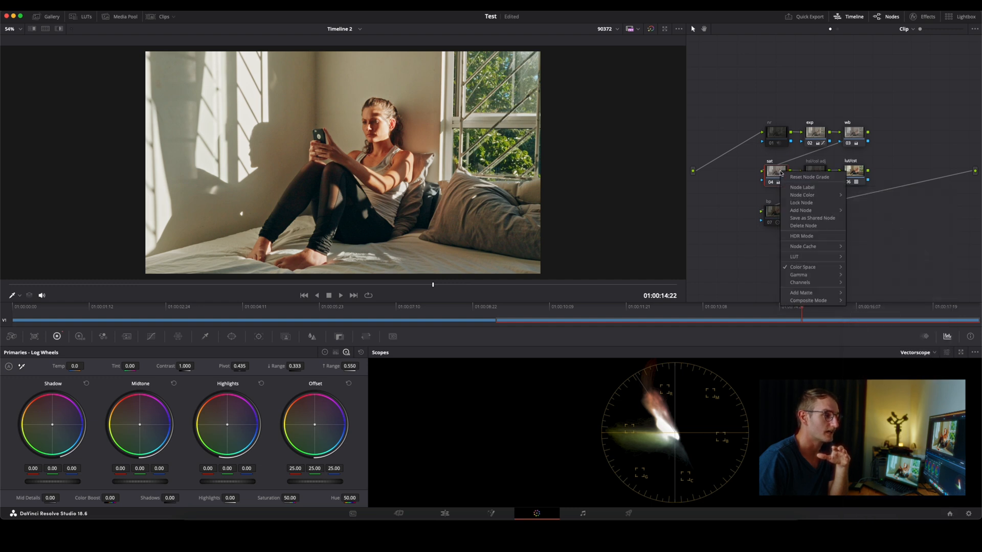
pyautogui.moveTo(800, 282)
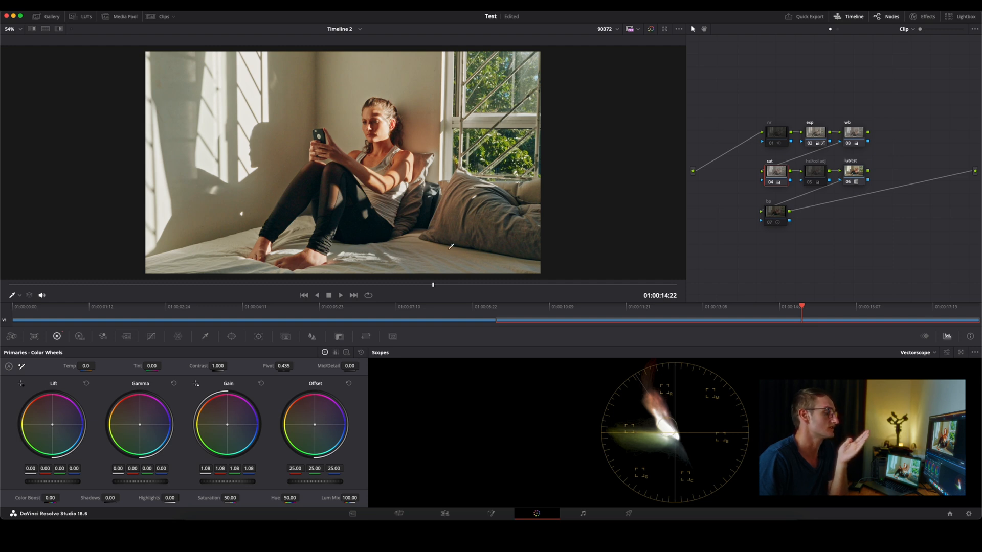
pyautogui.moveTo(251, 481); pyautogui.dragTo(234, 485)
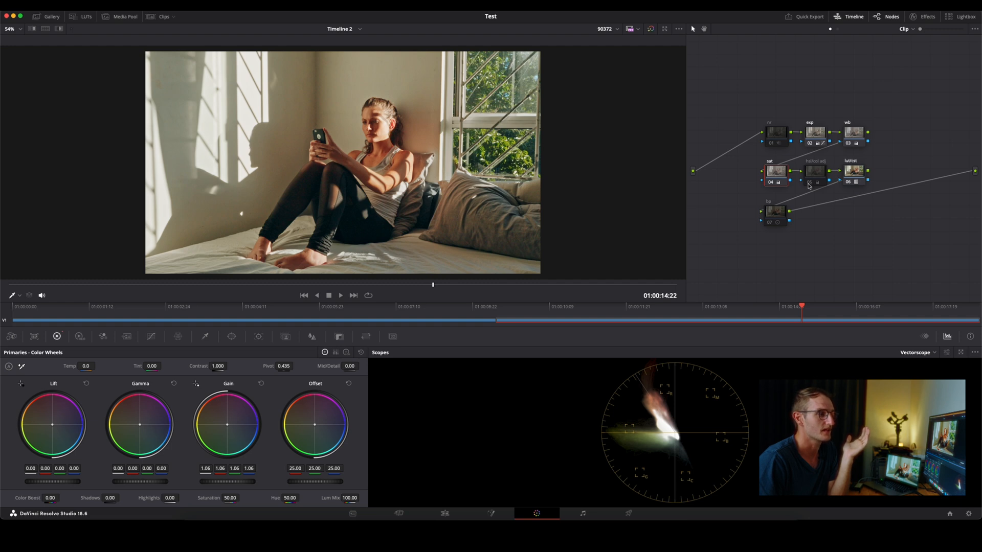
# - Select node 05 hsl/col adj and bring its Hue to 49.70
pyautogui.click(815, 170)
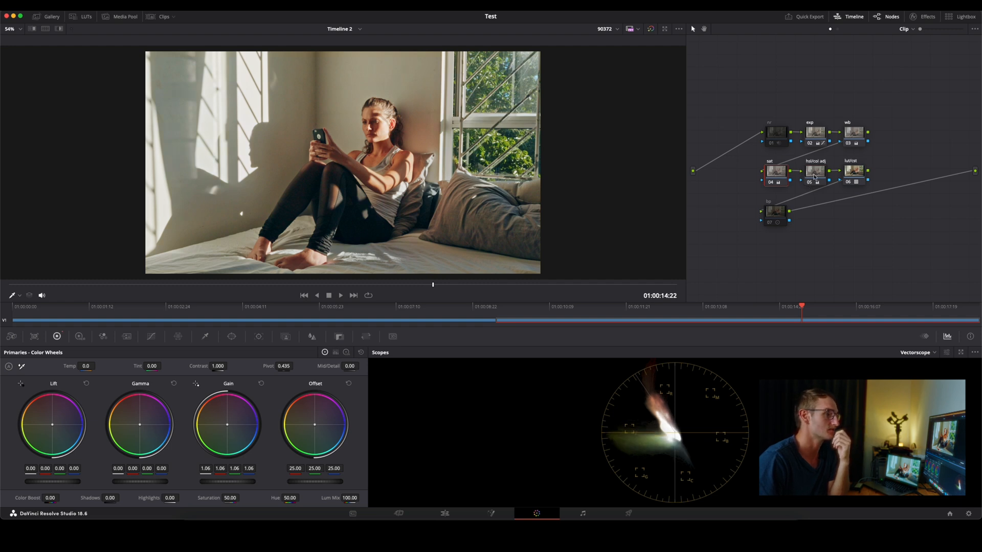
pyautogui.click(815, 172)
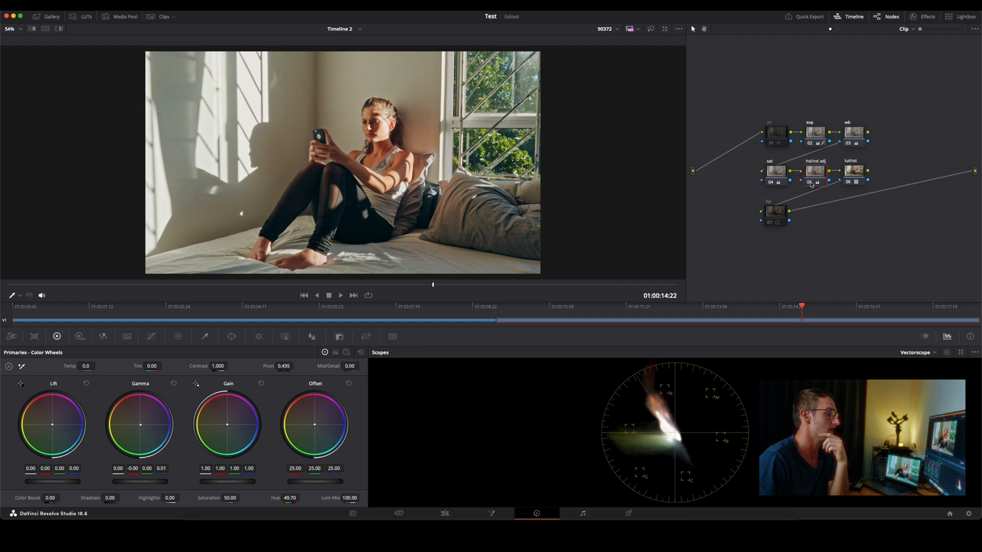
pyautogui.click(814, 182)
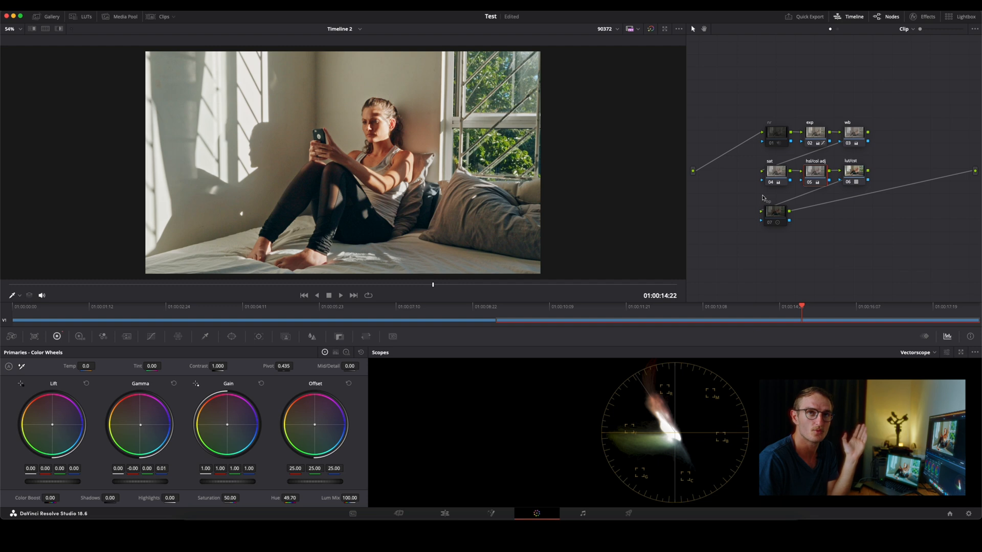
pyautogui.moveTo(408, 123)
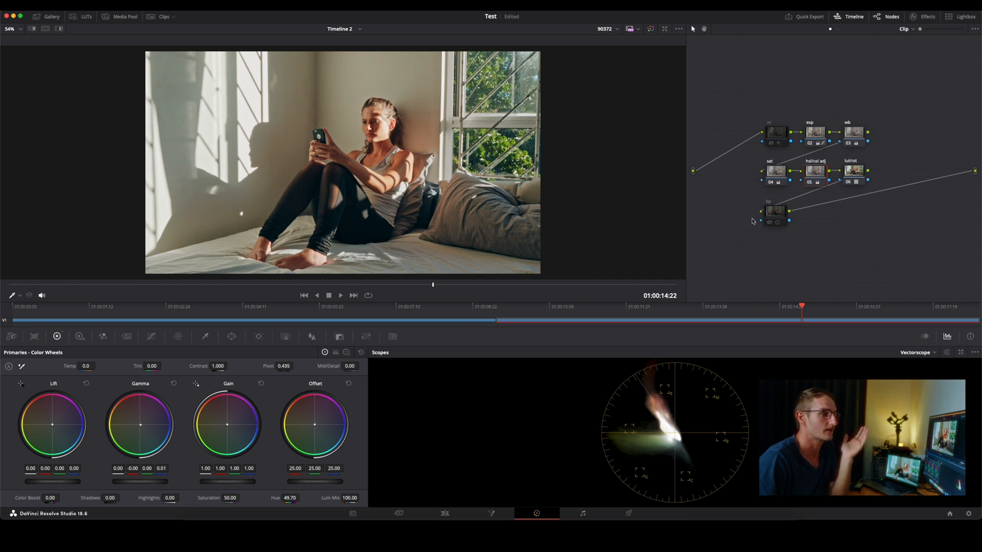
# - Select the bp node and switch the scope to the RGB Parade
pyautogui.click(775, 212)
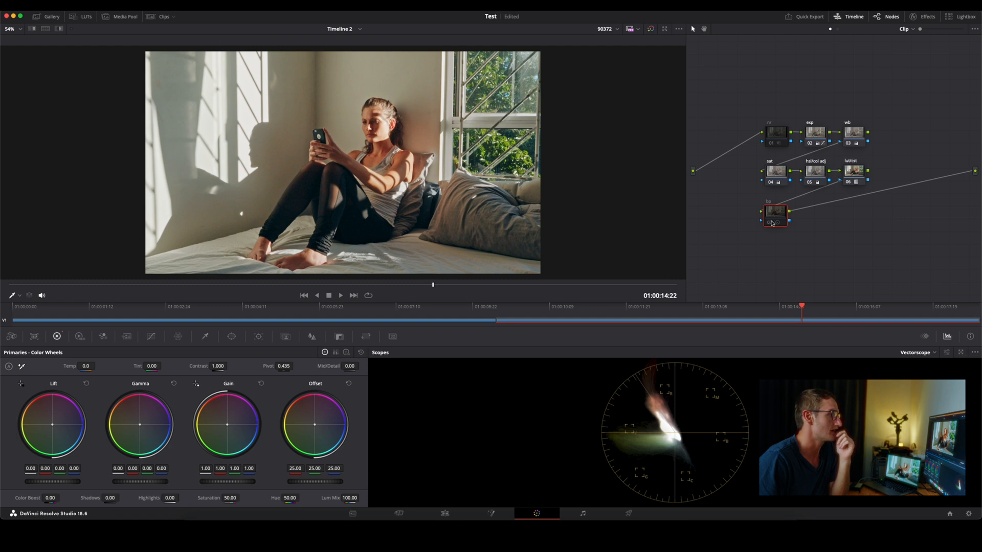
pyautogui.moveTo(774, 223)
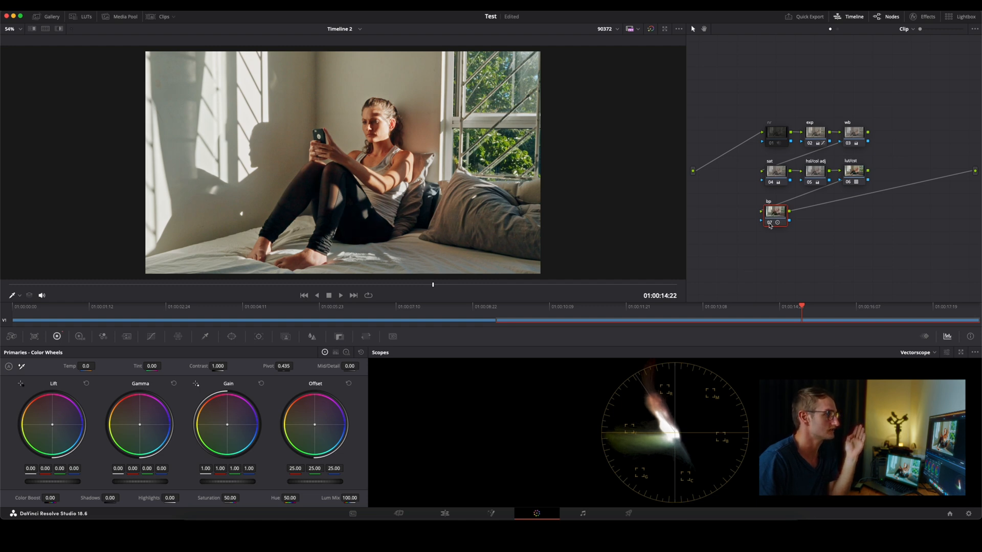
pyautogui.click(917, 352)
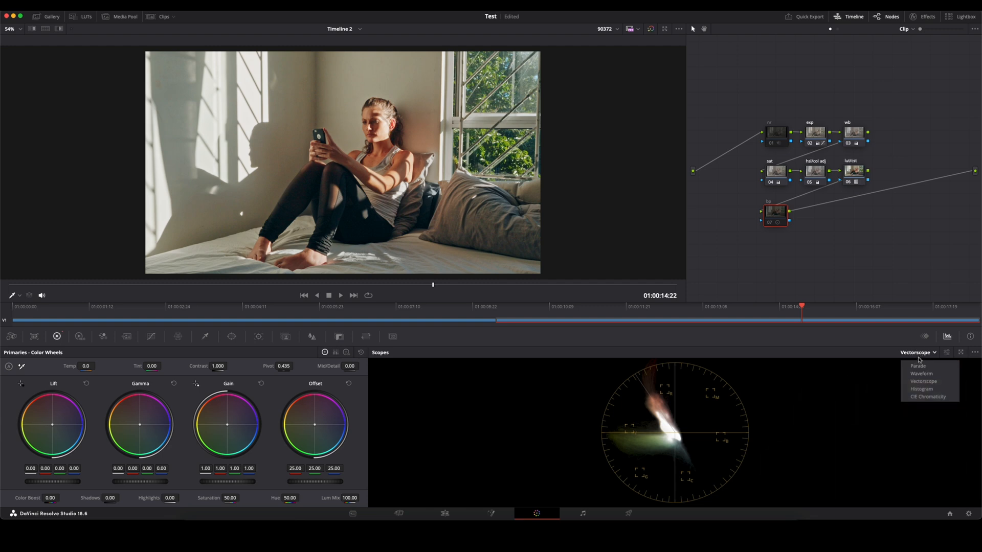
pyautogui.click(918, 366)
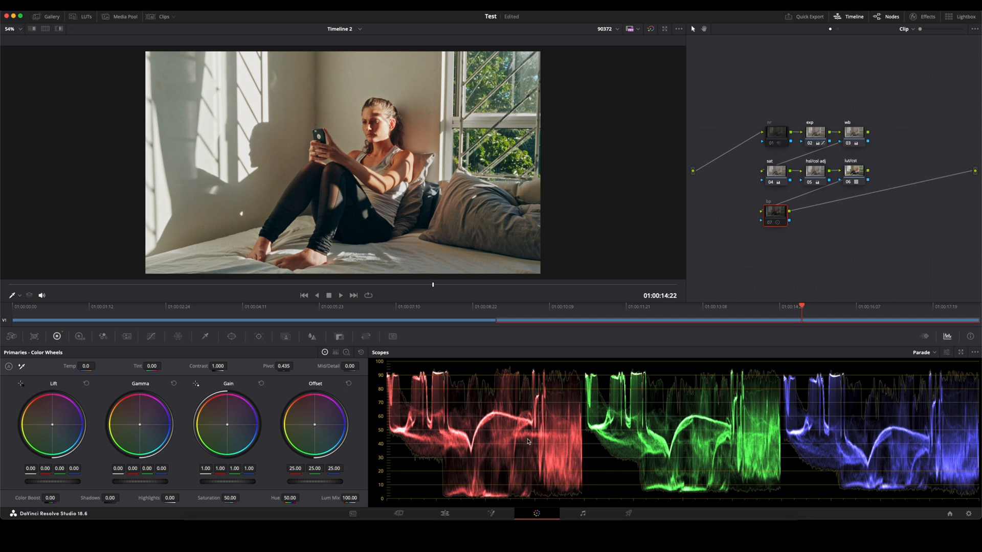
pyautogui.moveTo(849, 434)
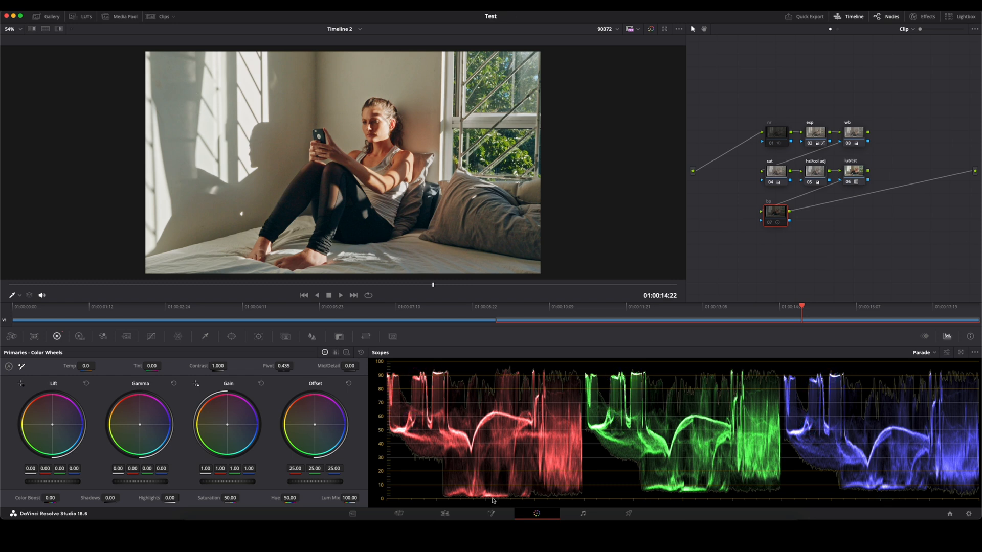
pyautogui.moveTo(592, 507)
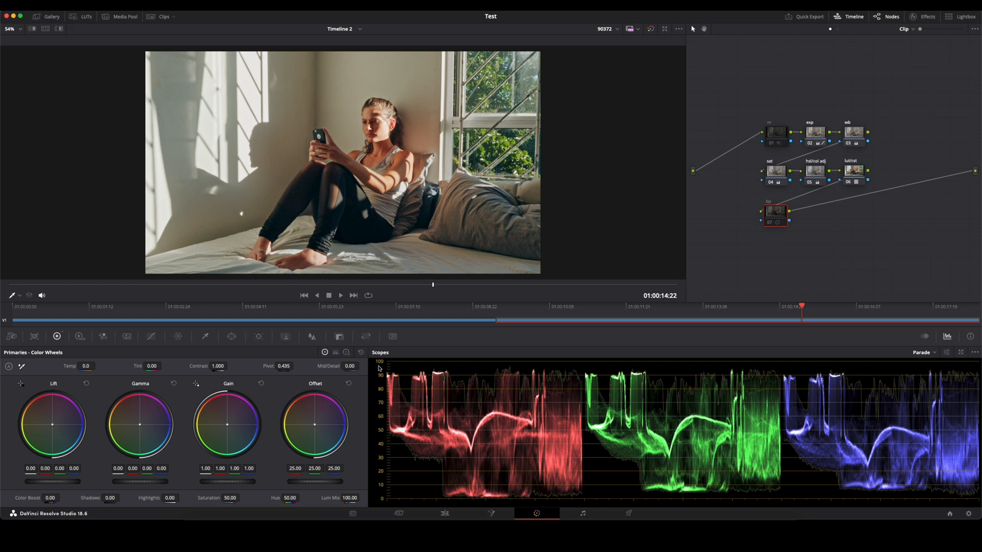
pyautogui.moveTo(388, 495)
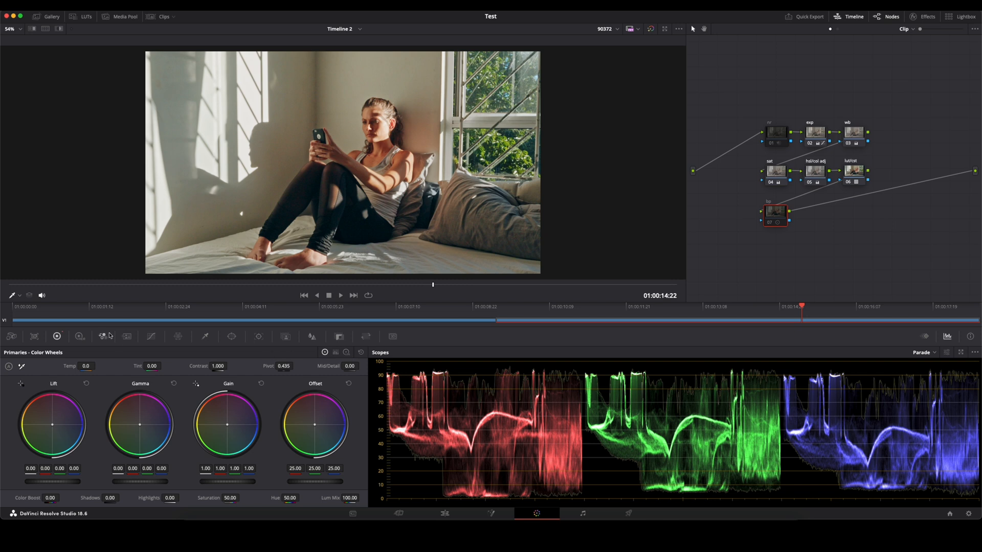
pyautogui.moveTo(346, 353)
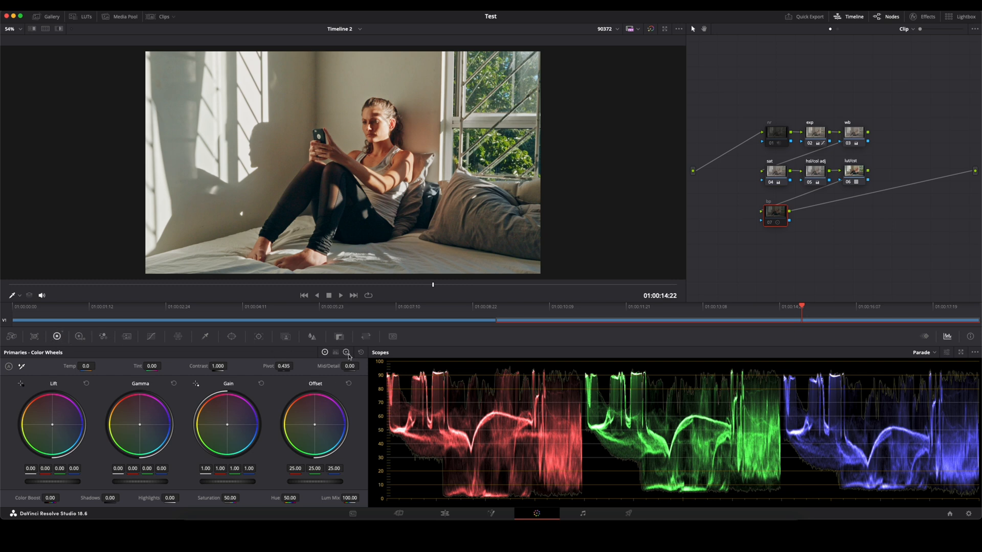
# - On Log Wheels, drop Shadow green/blue to -0.04/-0.06 and enable the noise-reduction node
pyautogui.click(346, 352)
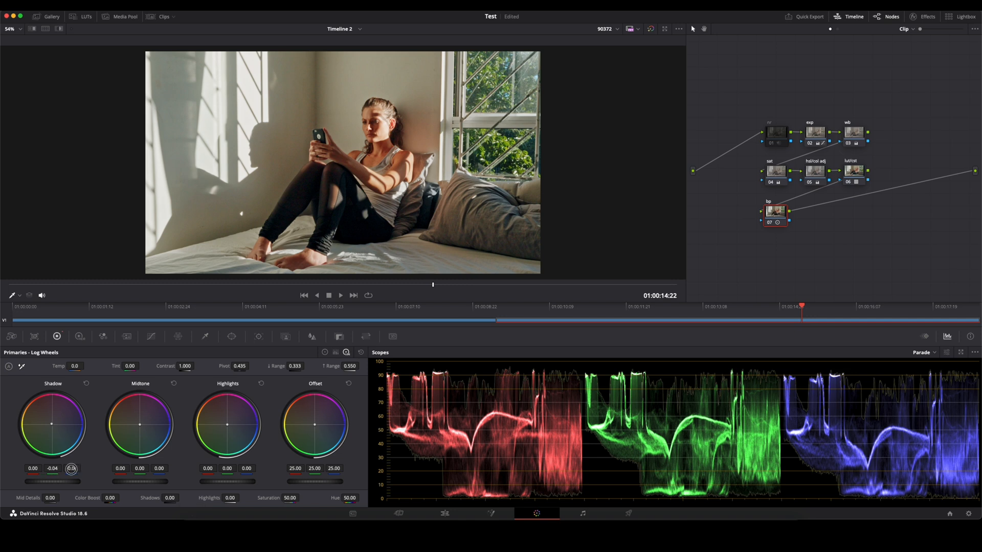
pyautogui.moveTo(71, 469); pyautogui.dragTo(71, 471)
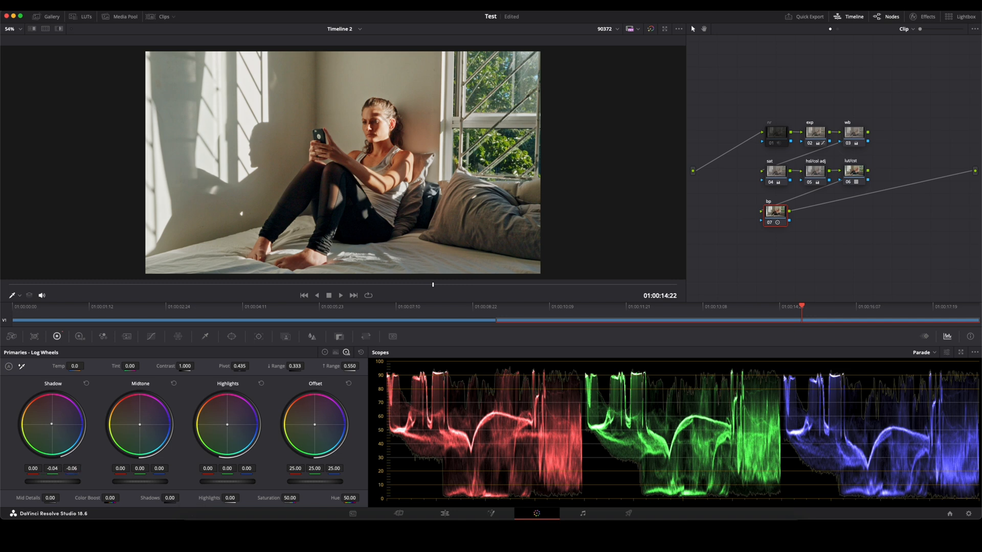
pyautogui.moveTo(583, 223)
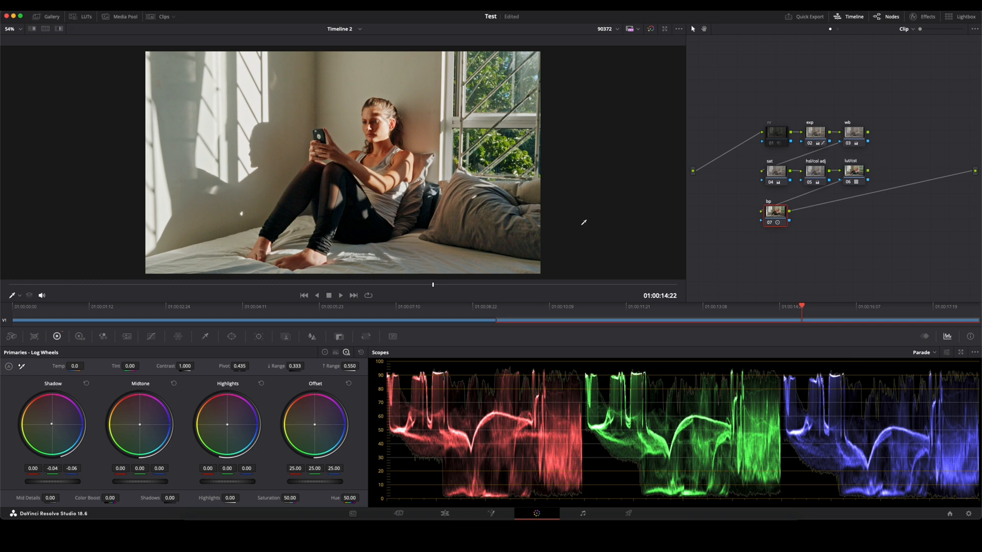
pyautogui.moveTo(711, 259)
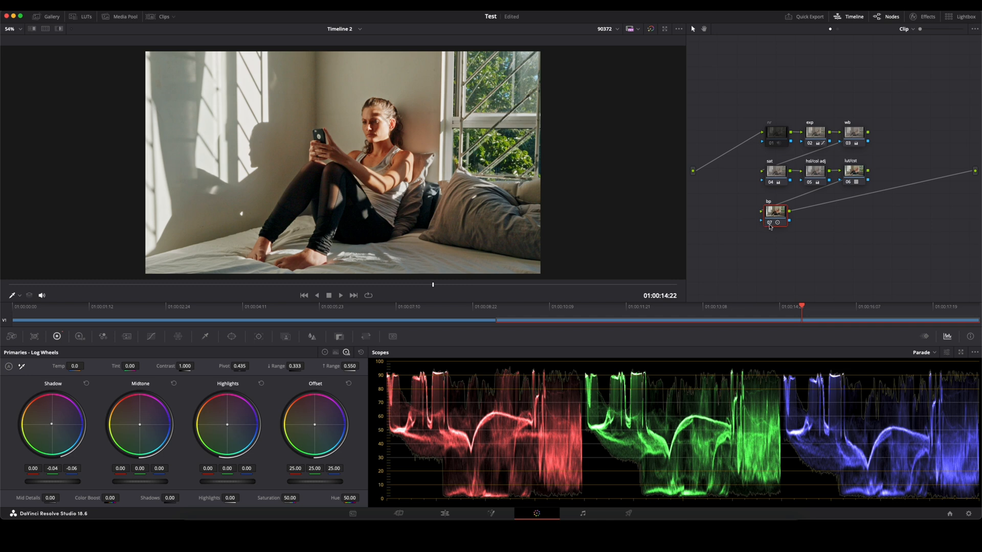
pyautogui.click(768, 221)
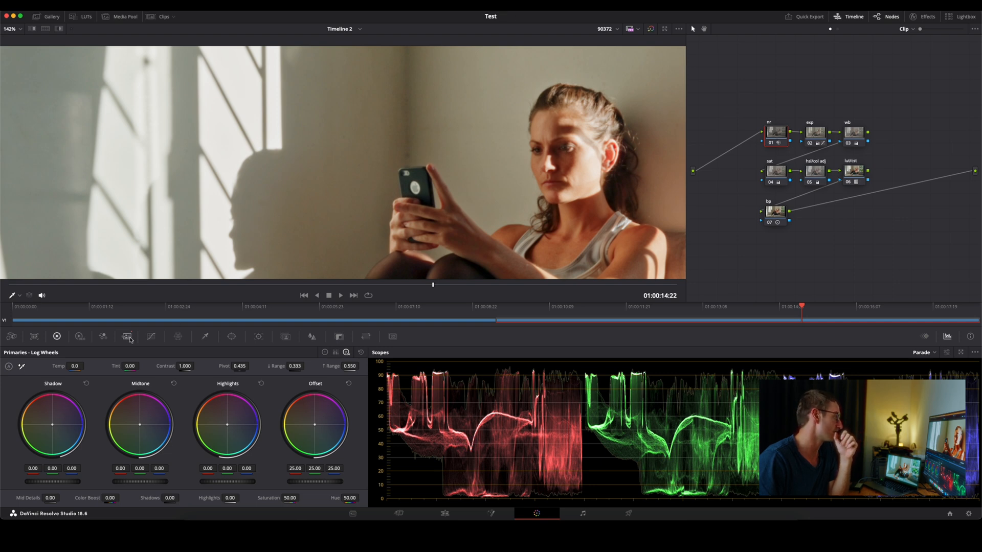
pyautogui.moveTo(127, 337)
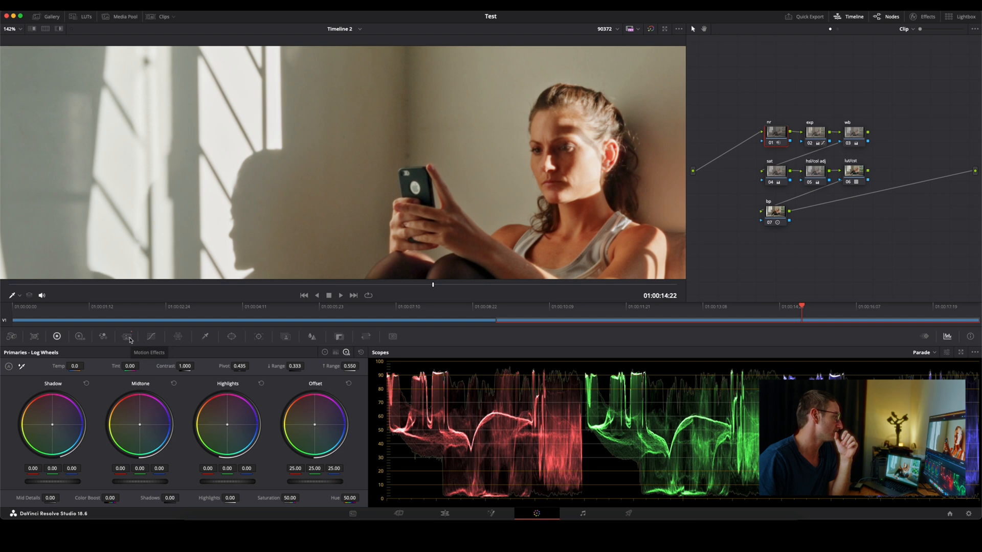
# - Open the nr node's noise reduction settings and drag temporal luma and chroma thresholds to 11.3
pyautogui.click(127, 337)
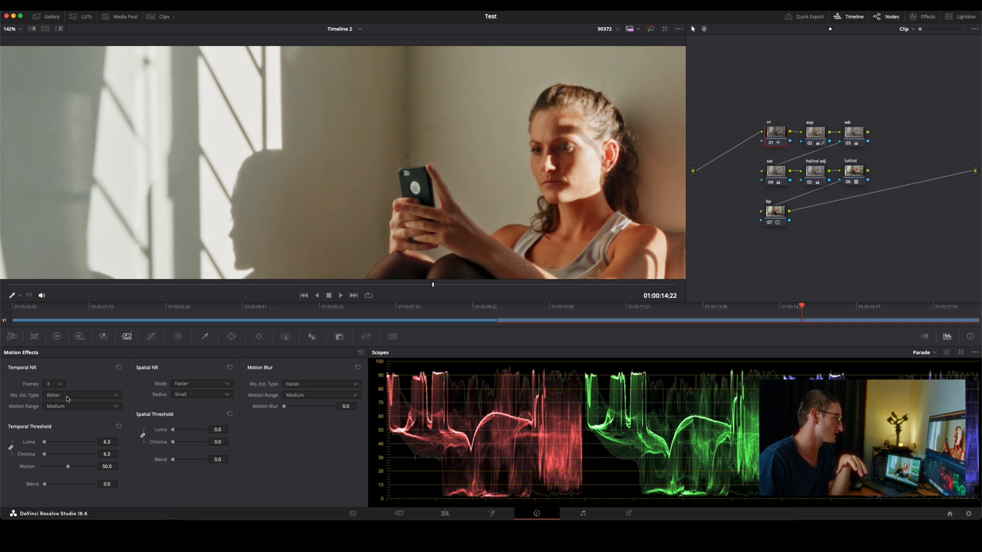
pyautogui.moveTo(71, 442); pyautogui.dragTo(47, 441)
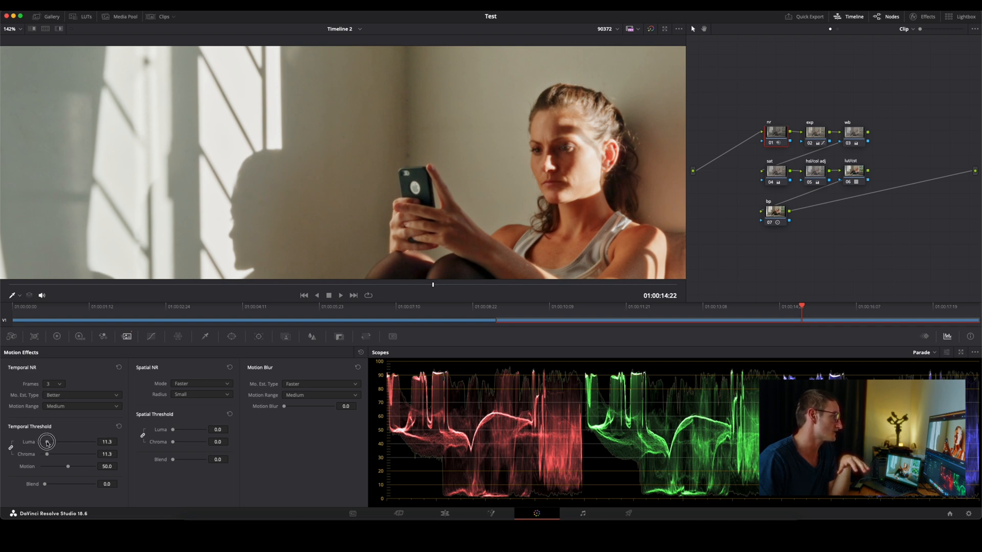
pyautogui.moveTo(47, 442); pyautogui.dragTo(45, 442)
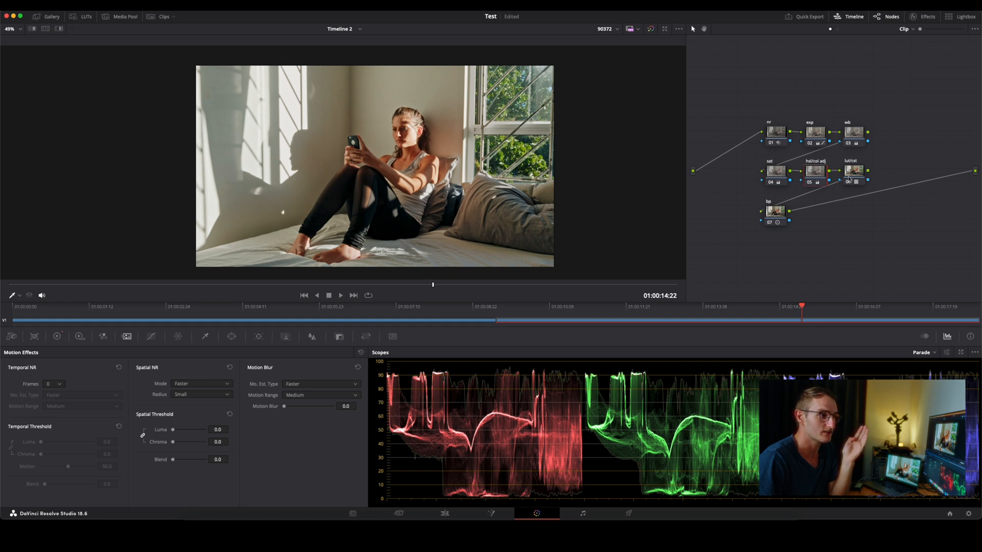
pyautogui.moveTo(851, 181)
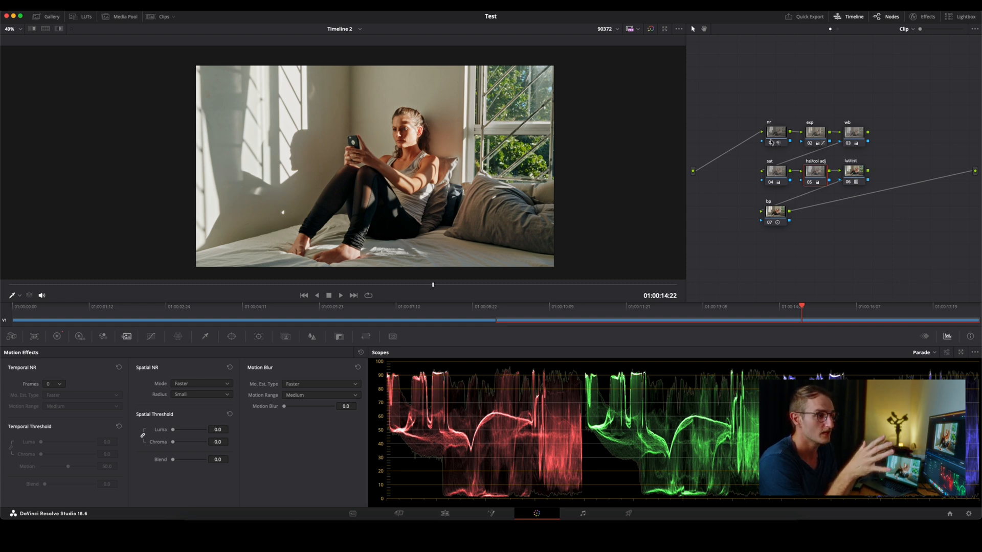
pyautogui.click(775, 210)
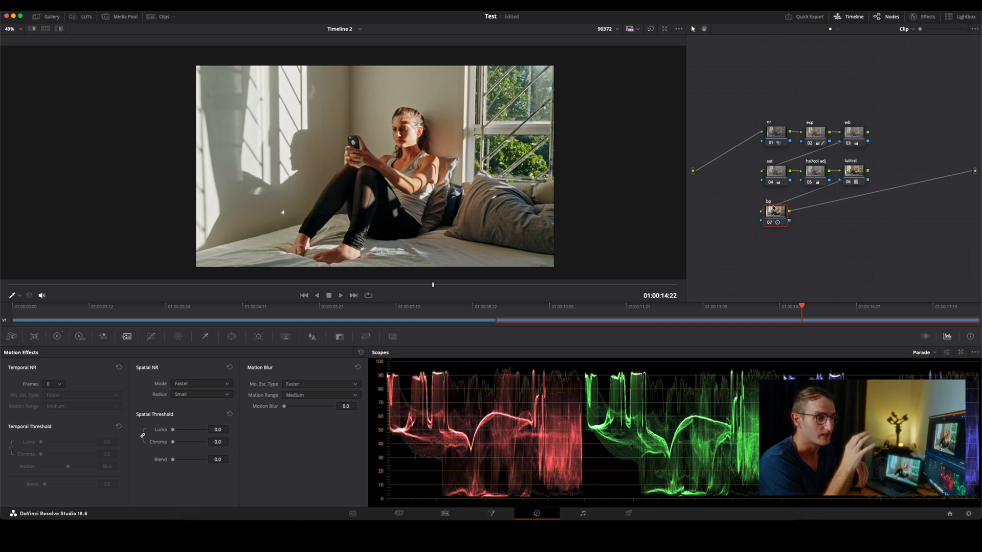